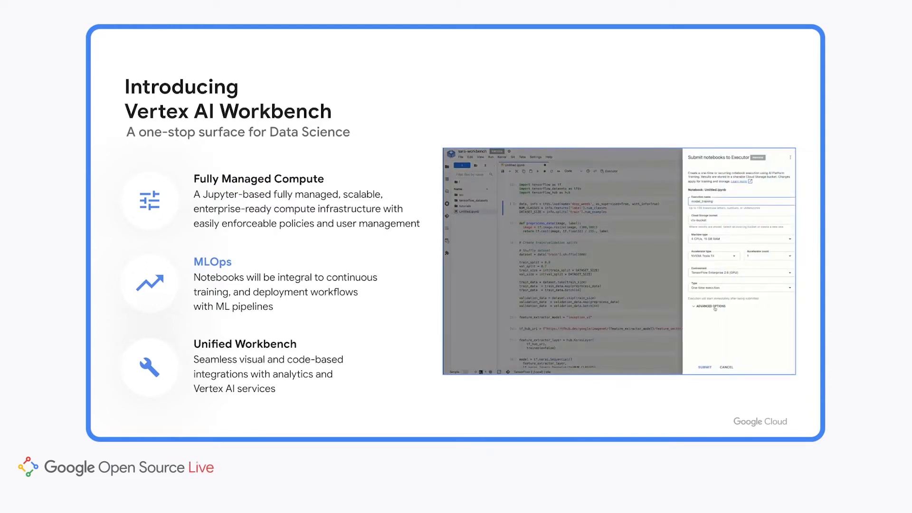
Start a new Dataproc cluster and name it workbench-demo
left_click(704, 367)
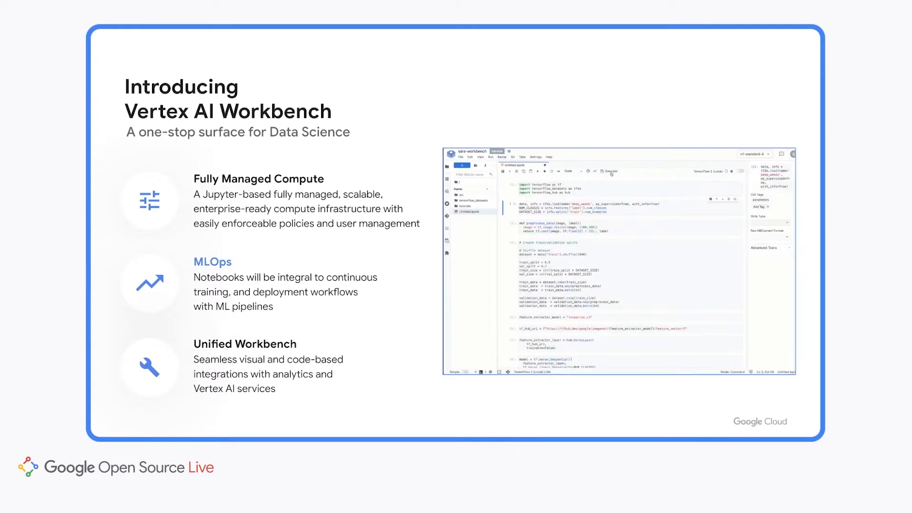
left_click(609, 171)
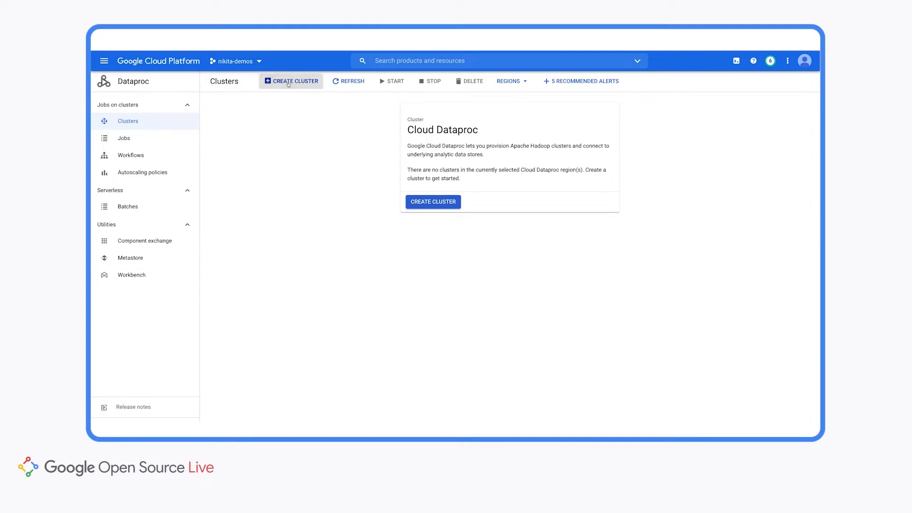
left_click(291, 81)
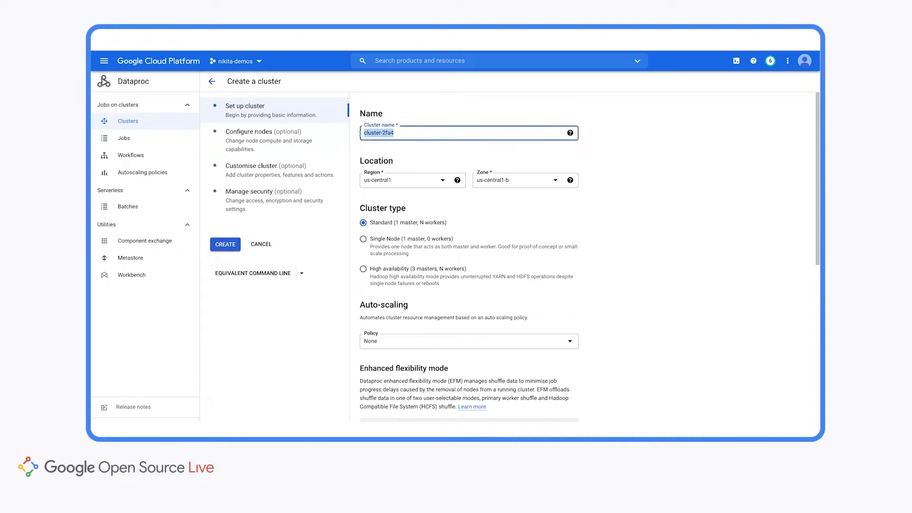
type("workbench")
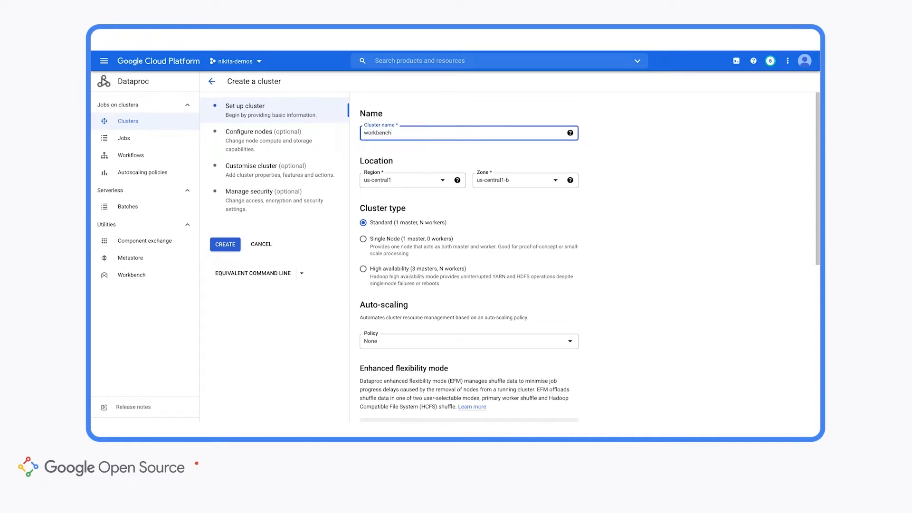
type("-demo")
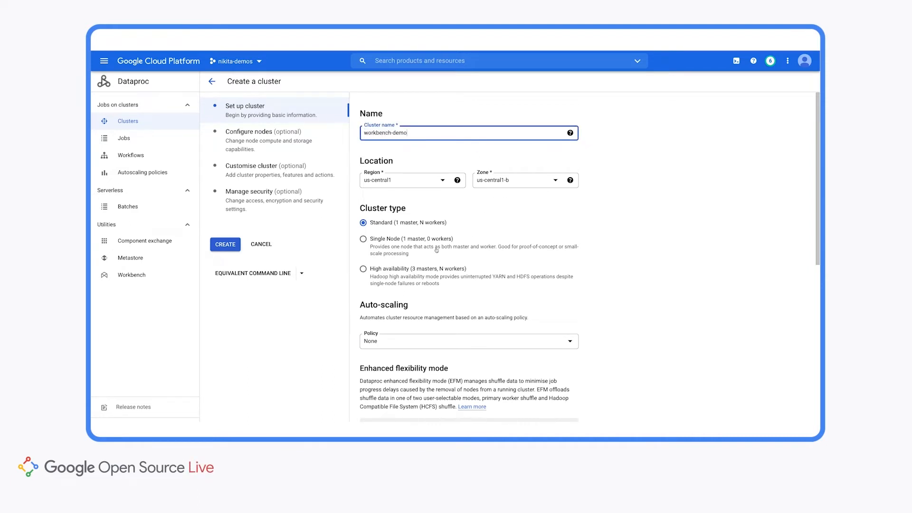
Enable the component gateway and Jupyter Notebook component, then submit the cluster
scroll("down", 3)
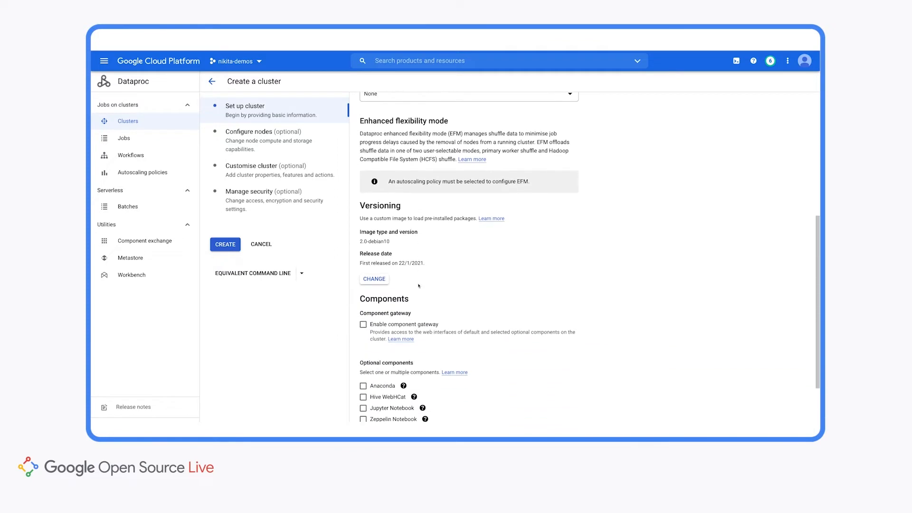
scroll("down", 3)
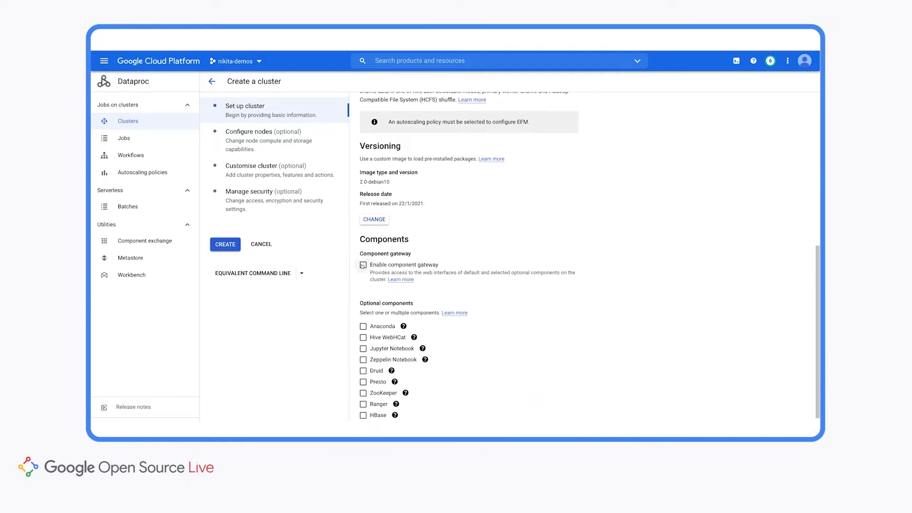
left_click(362, 264)
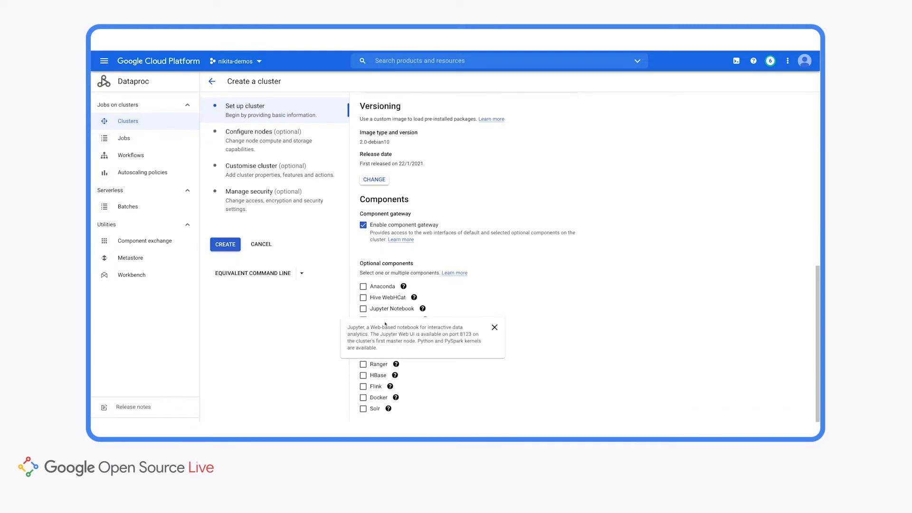
left_click(494, 327)
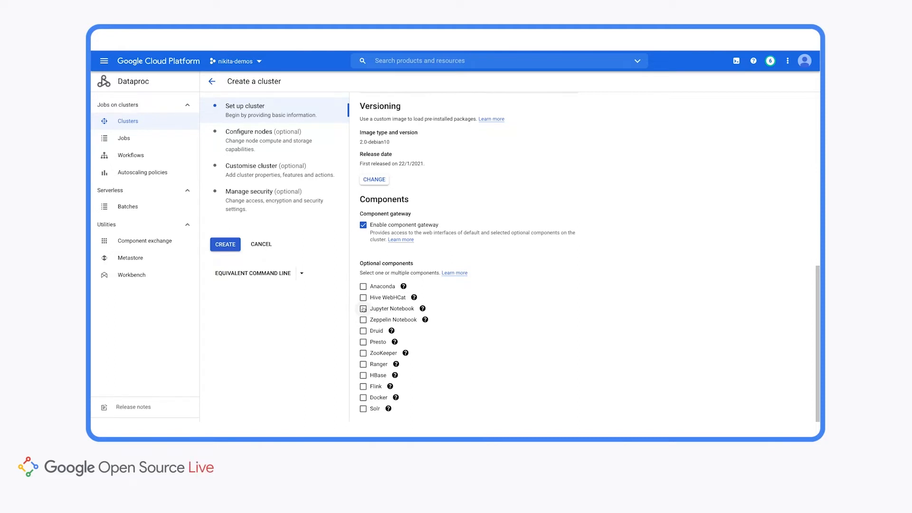
left_click(363, 308)
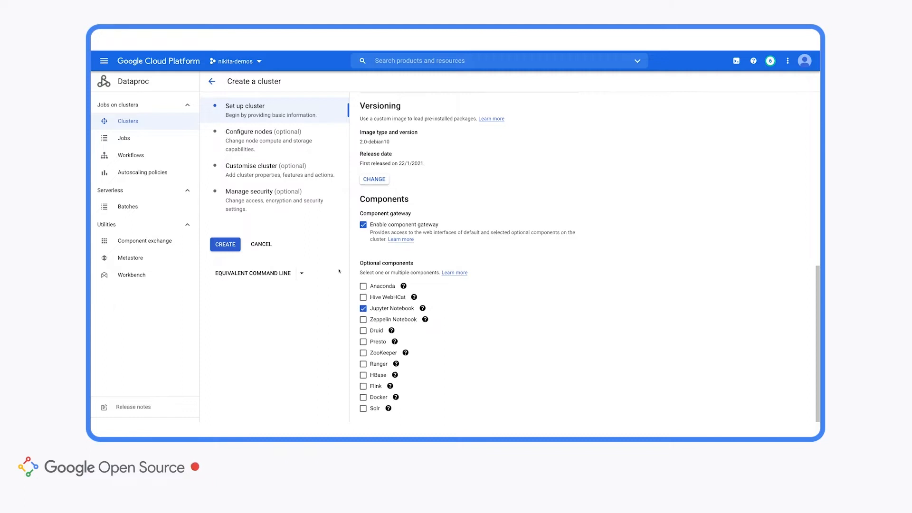
left_click(226, 244)
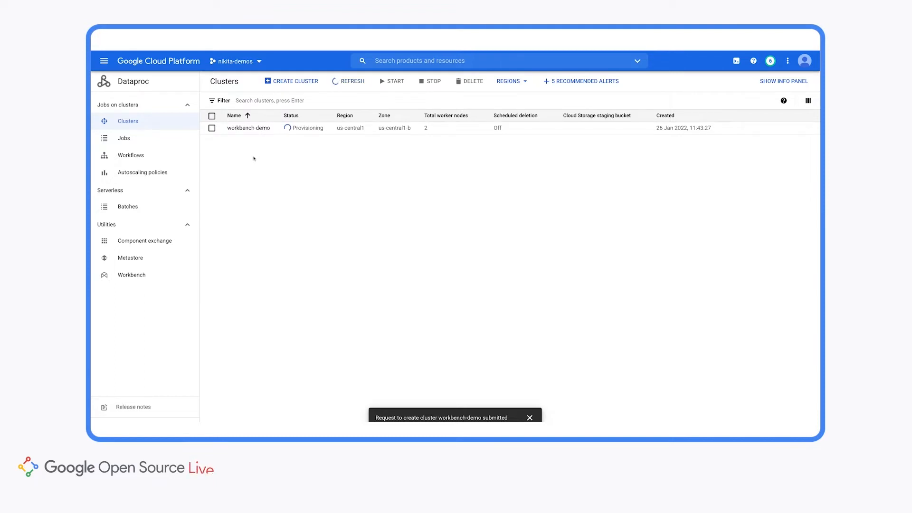
Go through the product menu to Vertex AI and its Workbench notebooks list
left_click(104, 60)
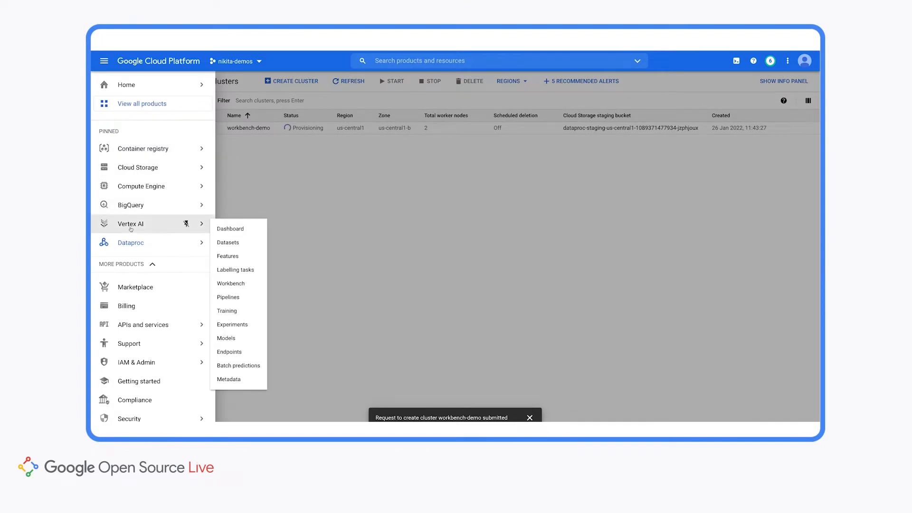
left_click(130, 242)
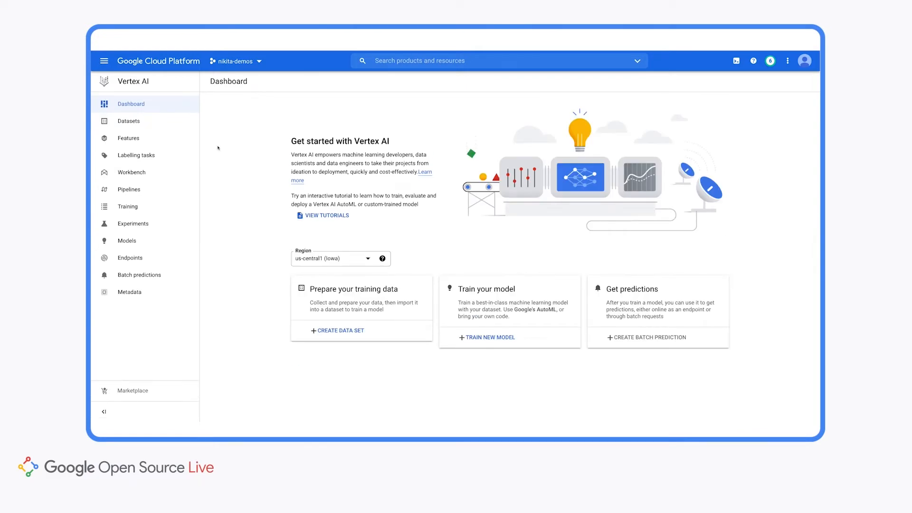
left_click(131, 172)
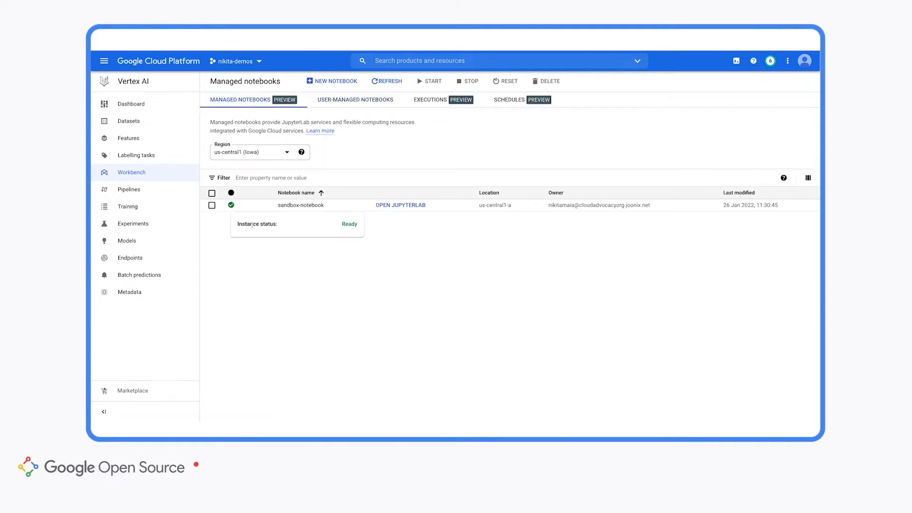
mouse_move(323, 239)
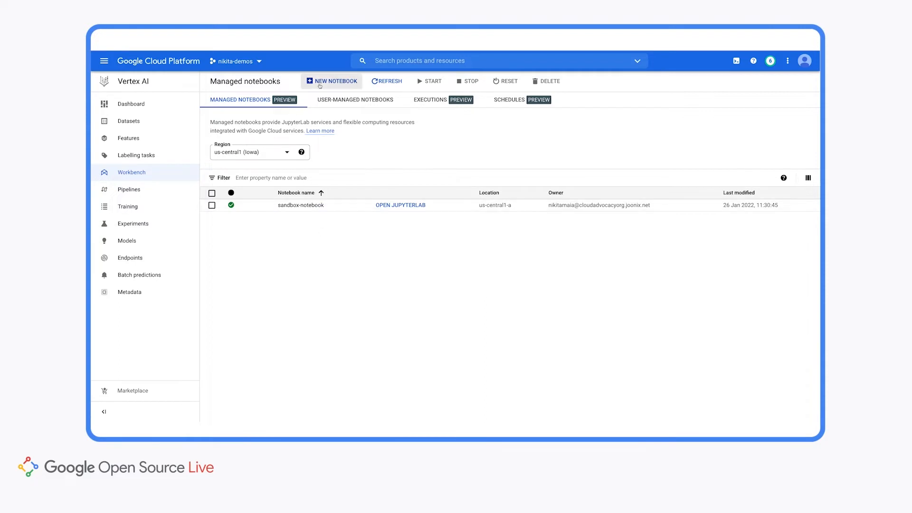
Create a managed notebook named spark-demo, keeping the default advanced settings
left_click(331, 81)
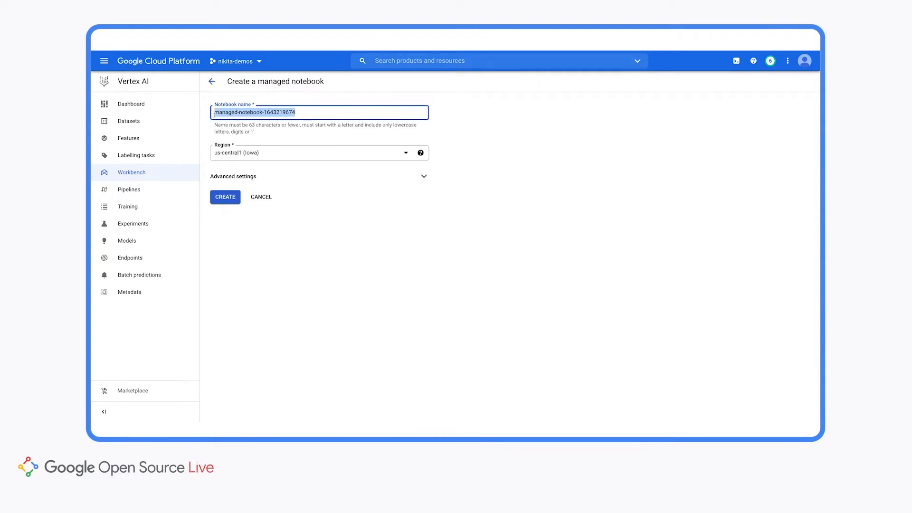
type("s")
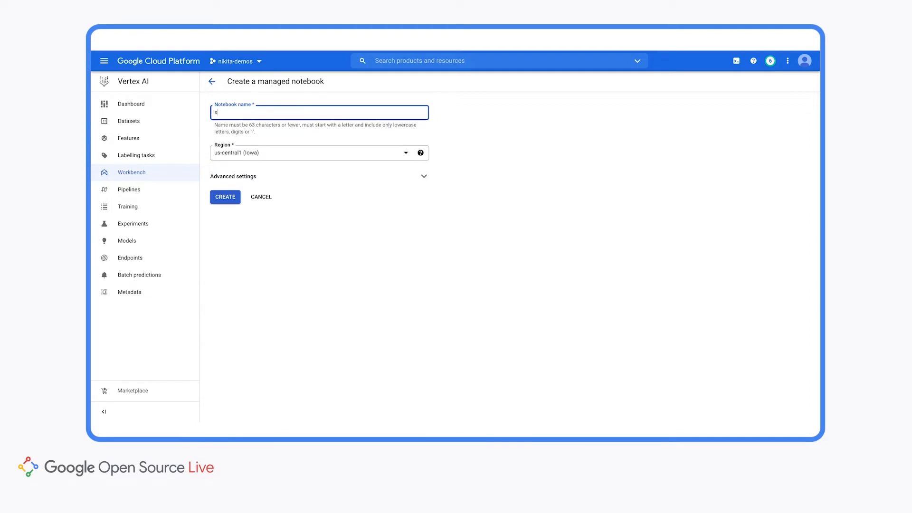
type("park-demo")
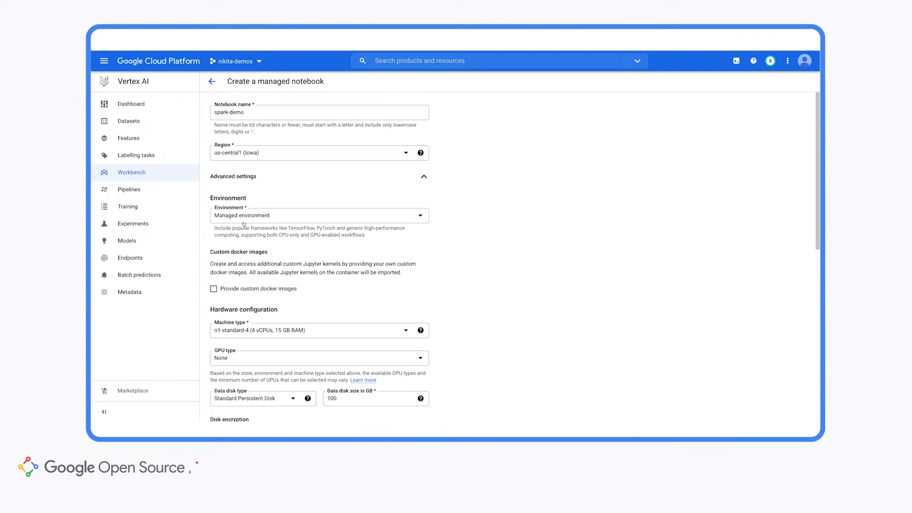
scroll("down", 3)
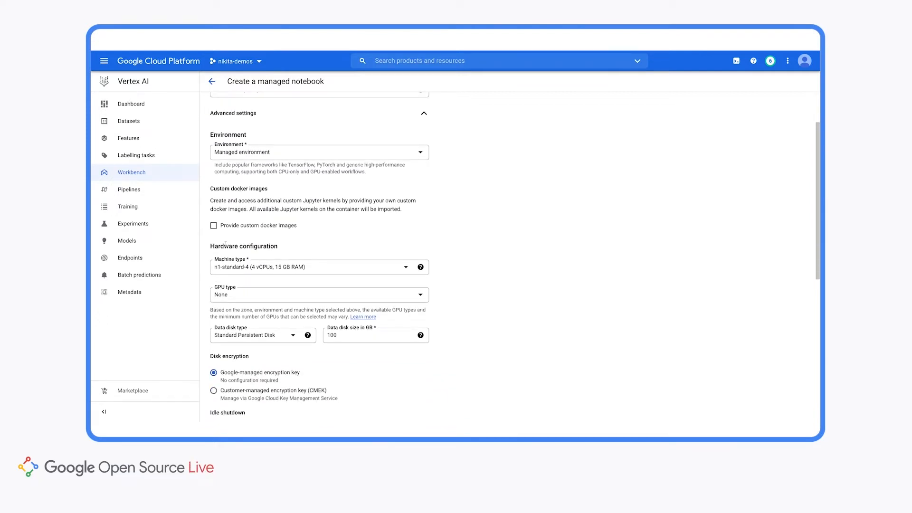
scroll("down", 3)
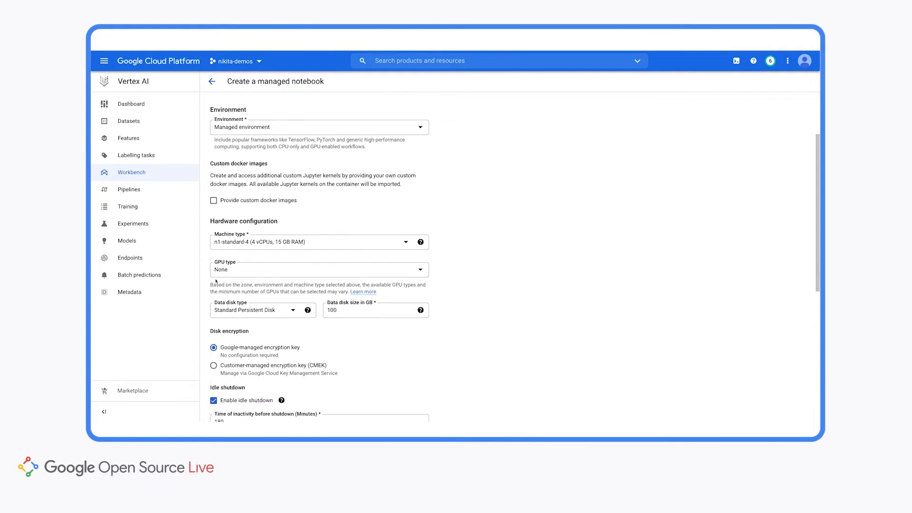
scroll("down", 3)
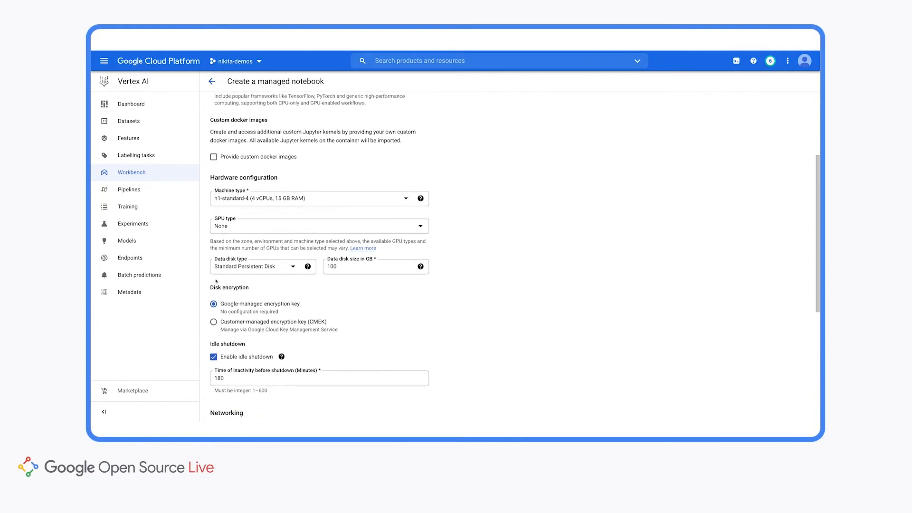
scroll("down", 3)
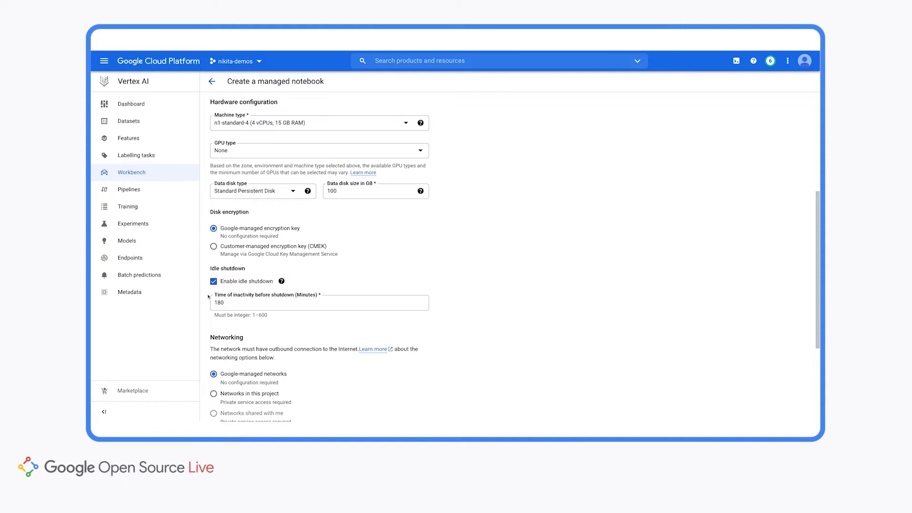
scroll("down", 3)
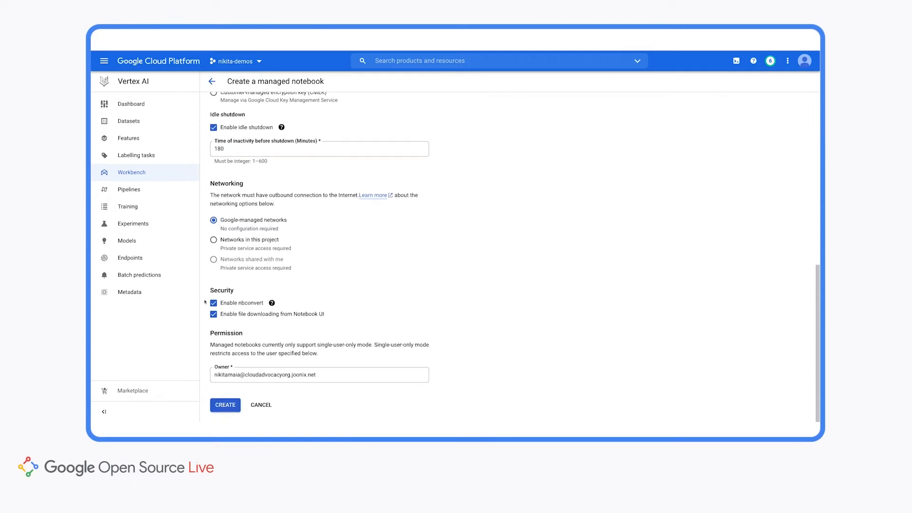
left_click(225, 405)
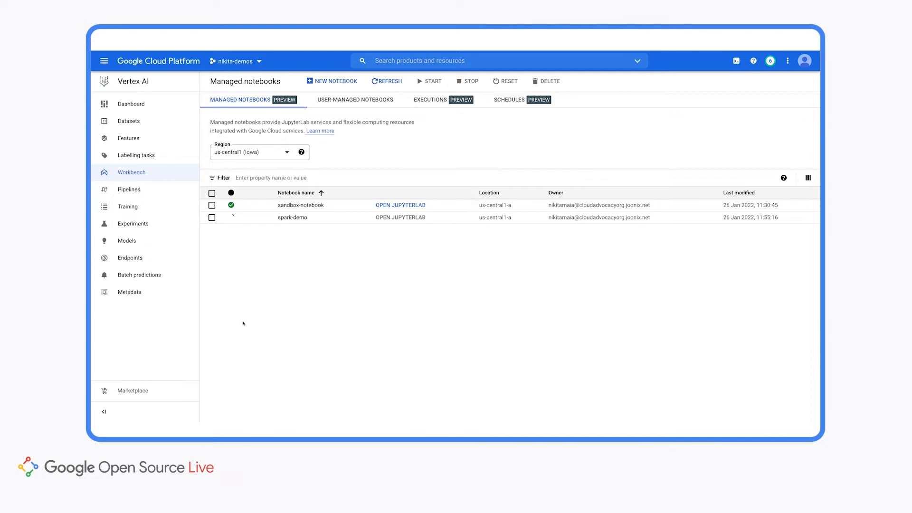
mouse_move(359, 244)
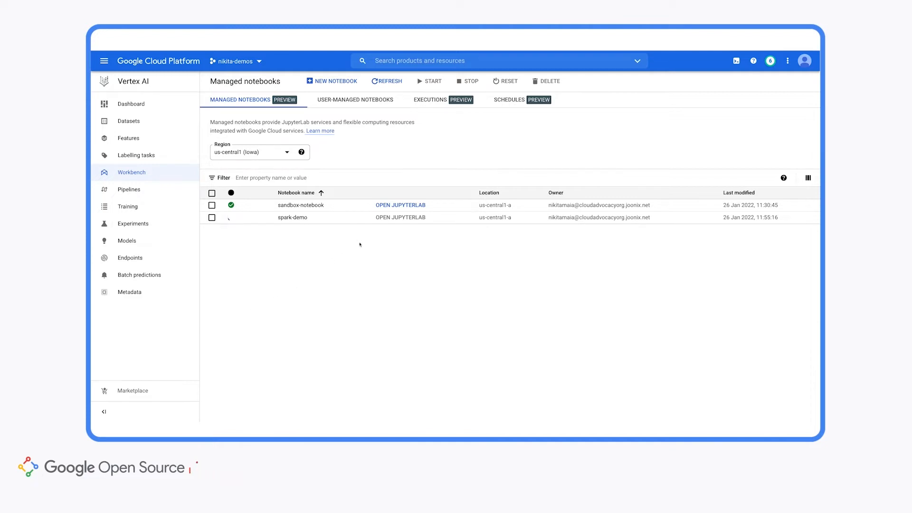
mouse_move(357, 254)
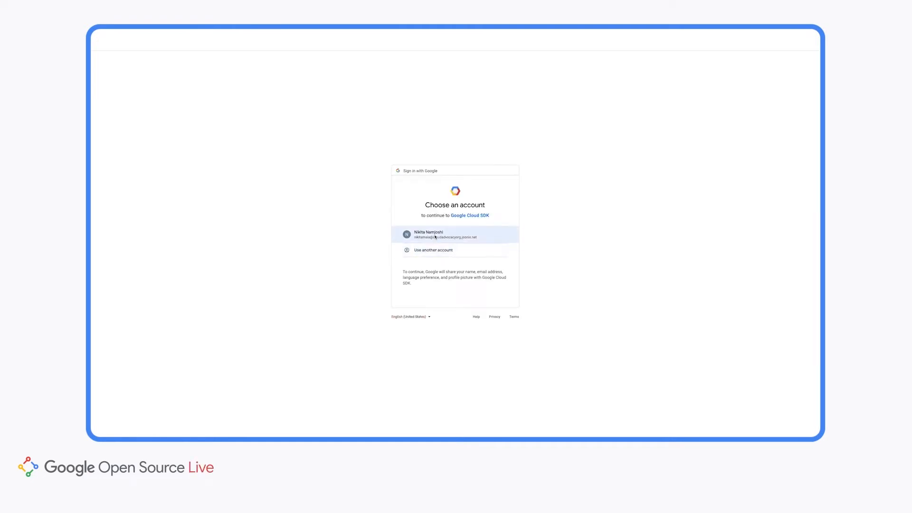
Choose the signed-in account and allow Google Cloud SDK access
left_click(454, 234)
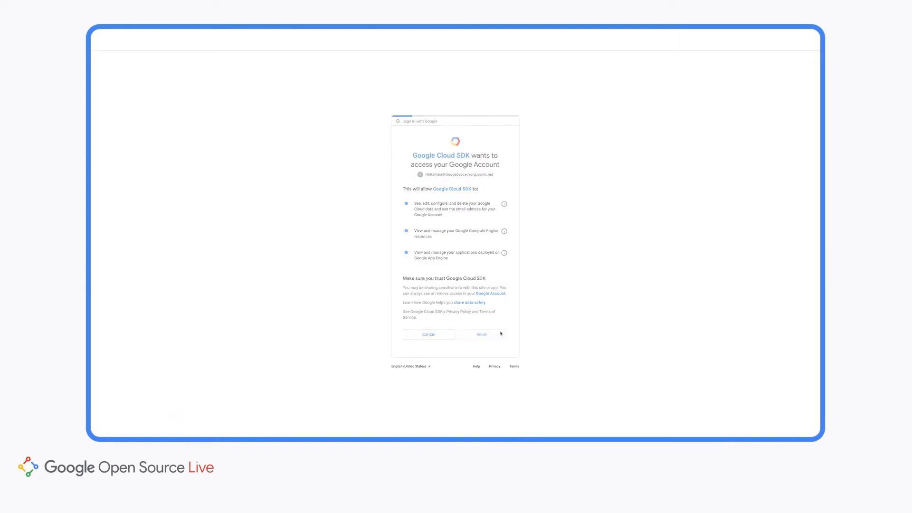
left_click(481, 334)
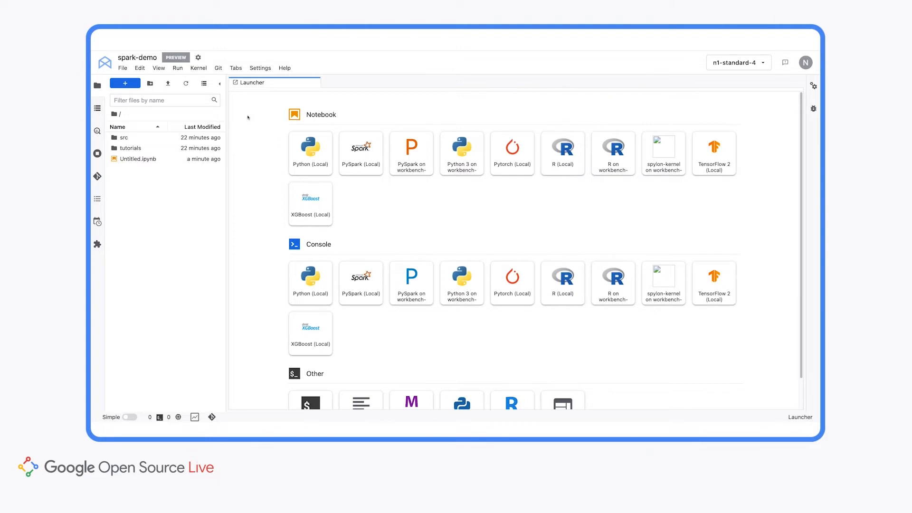
mouse_move(512, 152)
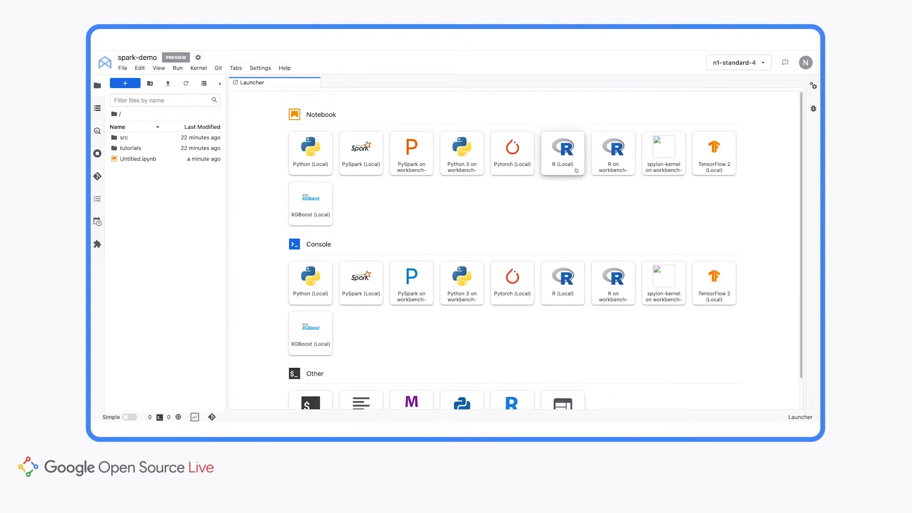
mouse_move(637, 217)
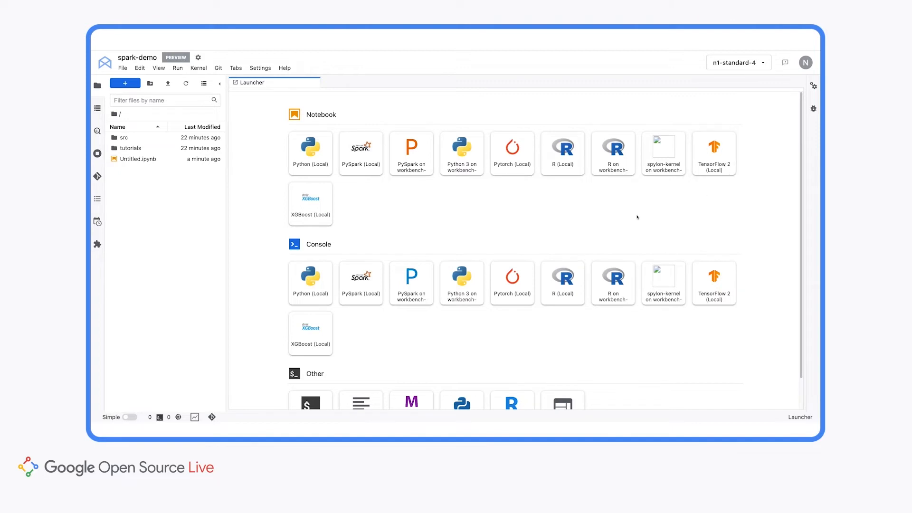
Start a Python (Local) notebook and run 'import numpy as np' in its first cell
left_click(310, 148)
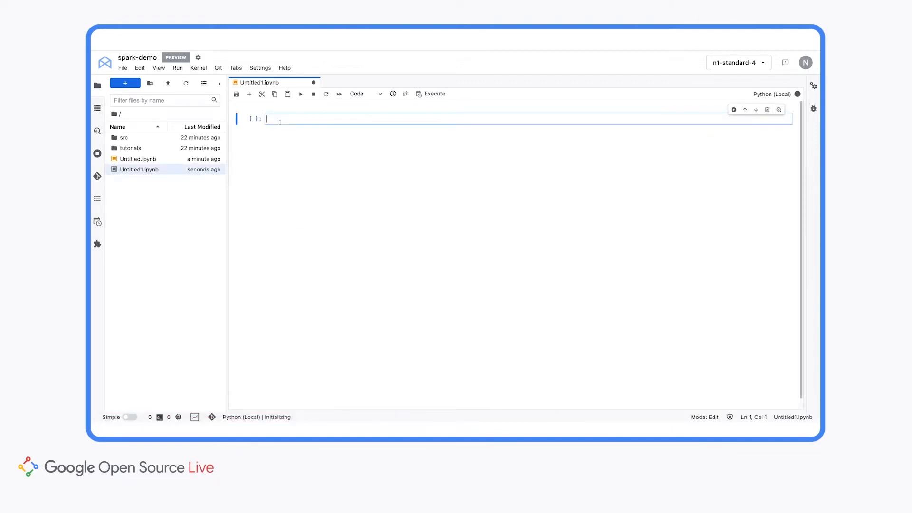
type("import num")
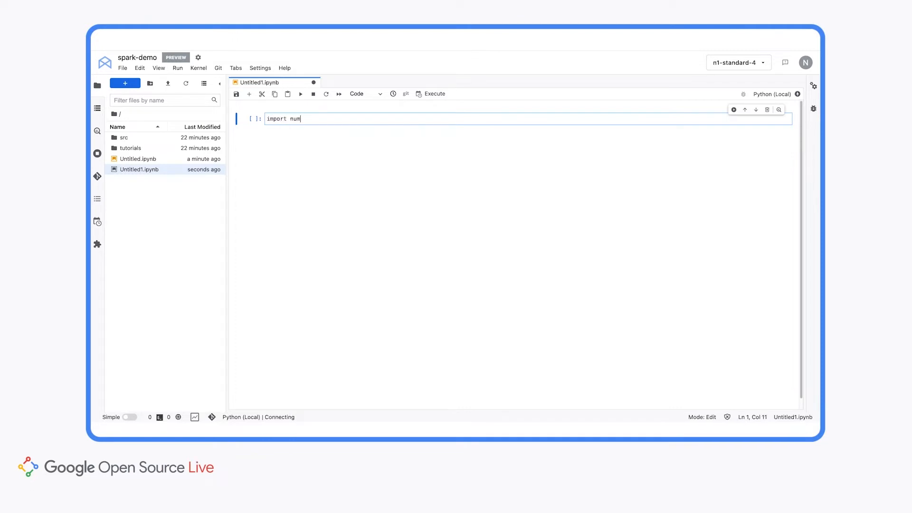
key("shift+enter")
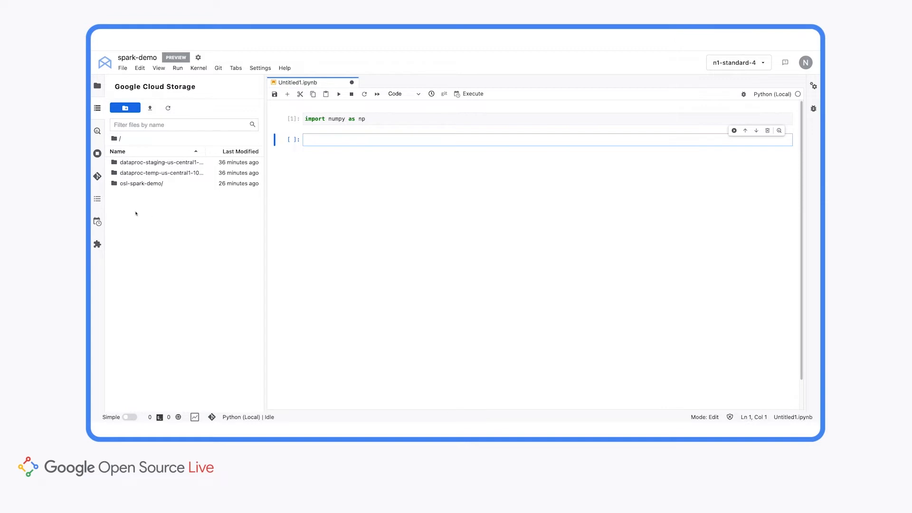
Open the empty osl-spark-demo bucket, then switch to the BigQuery resource browser
left_click(142, 184)
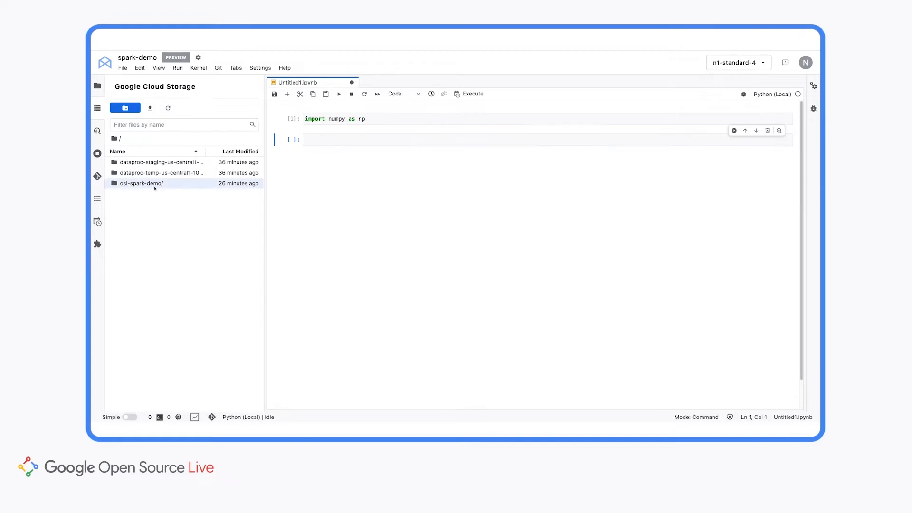
double_click(142, 183)
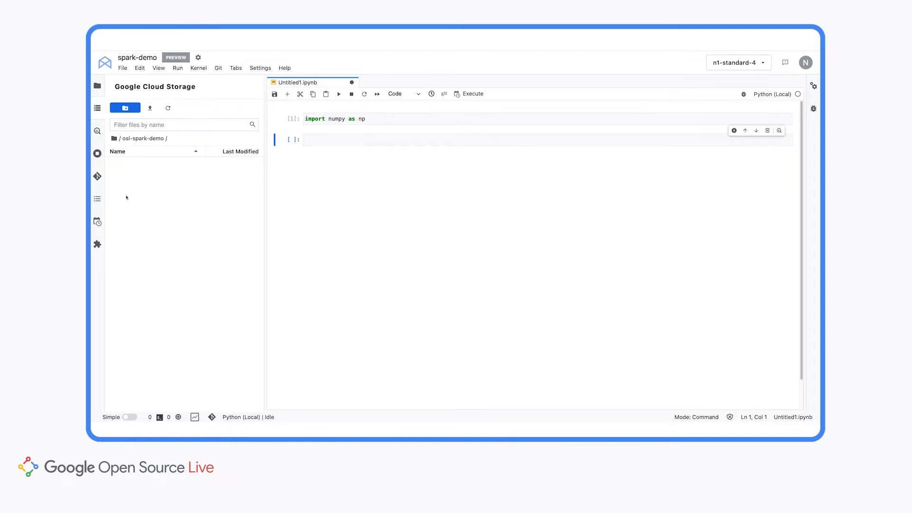
mouse_move(131, 184)
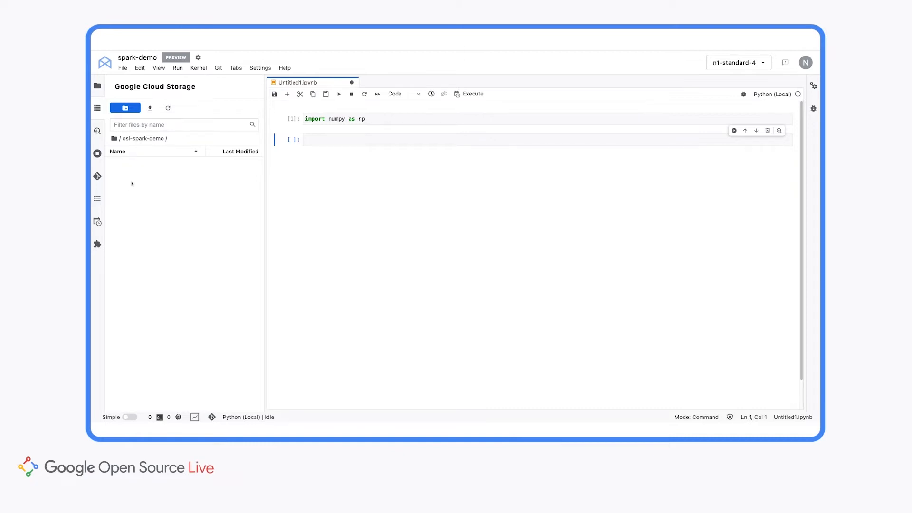
mouse_move(139, 192)
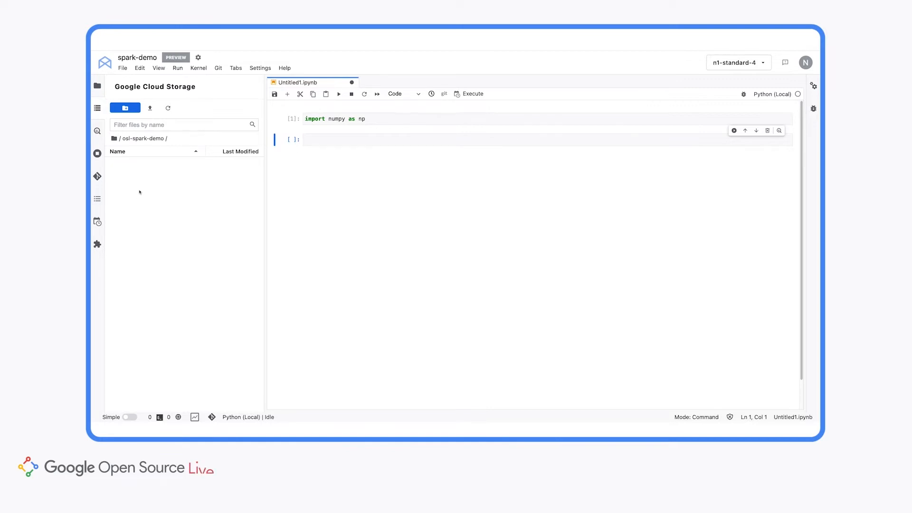
left_click(97, 154)
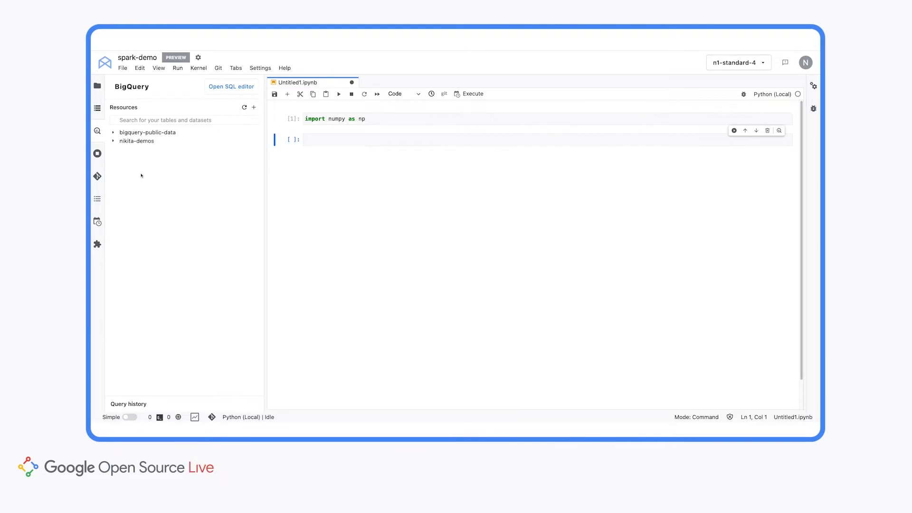
Cancel project pinning and preview bigquery-public-data austin_bikeshare bikeshare_stations rows
left_click(253, 107)
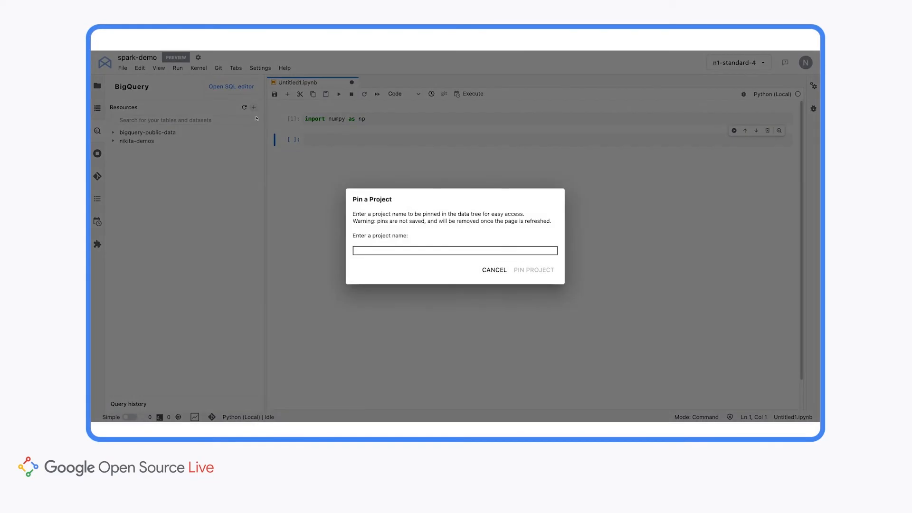
mouse_move(494, 269)
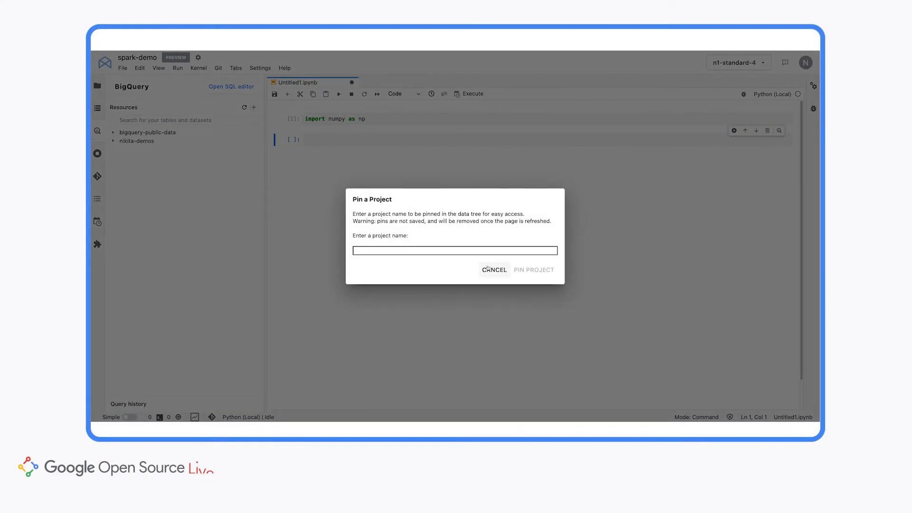
left_click(494, 270)
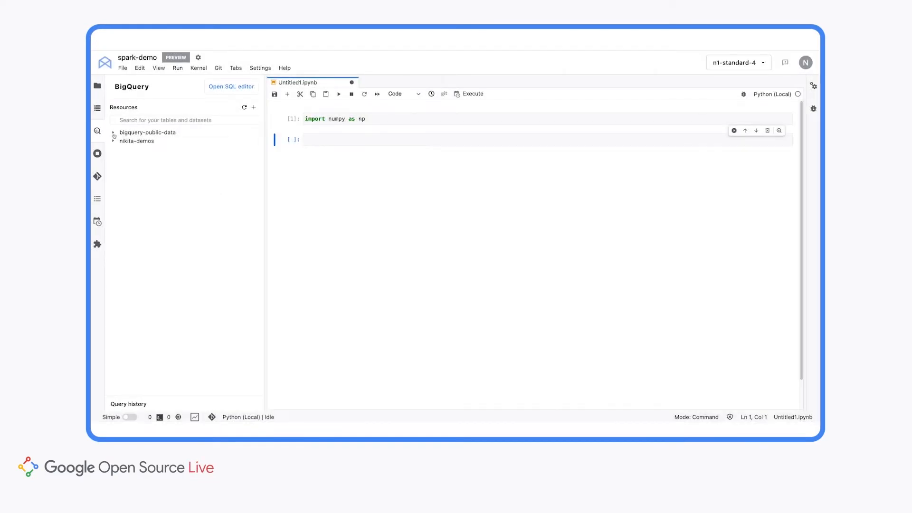
left_click(114, 132)
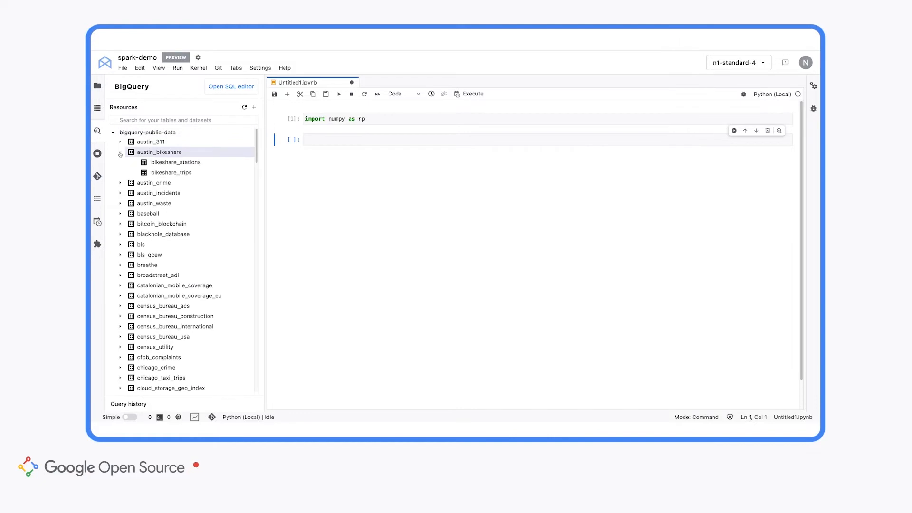
left_click(175, 163)
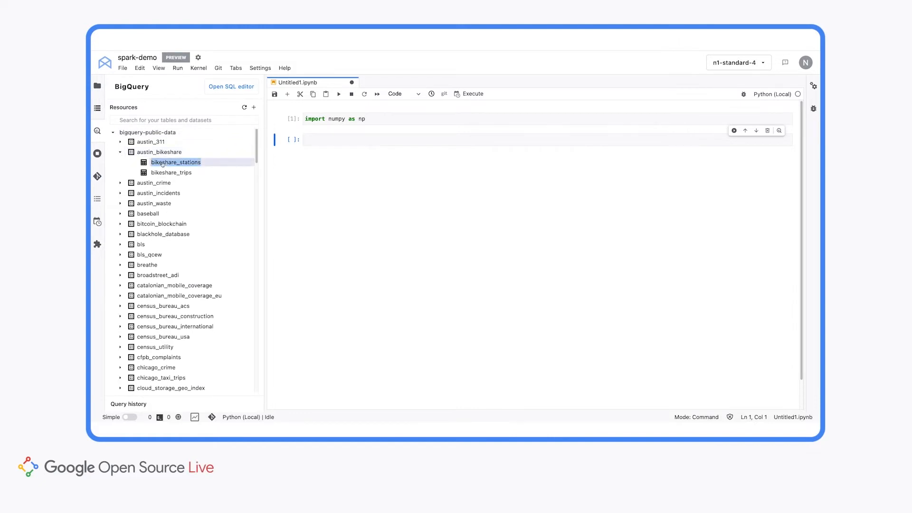
double_click(175, 161)
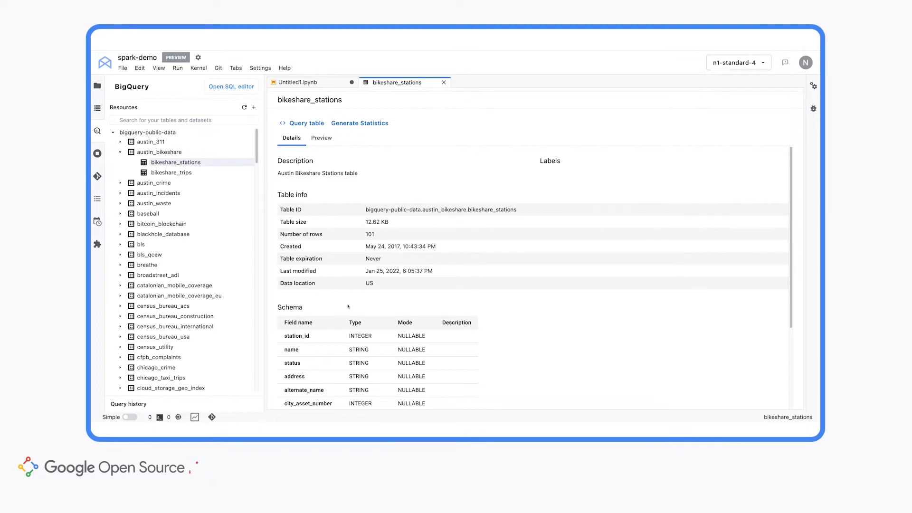
mouse_move(321, 138)
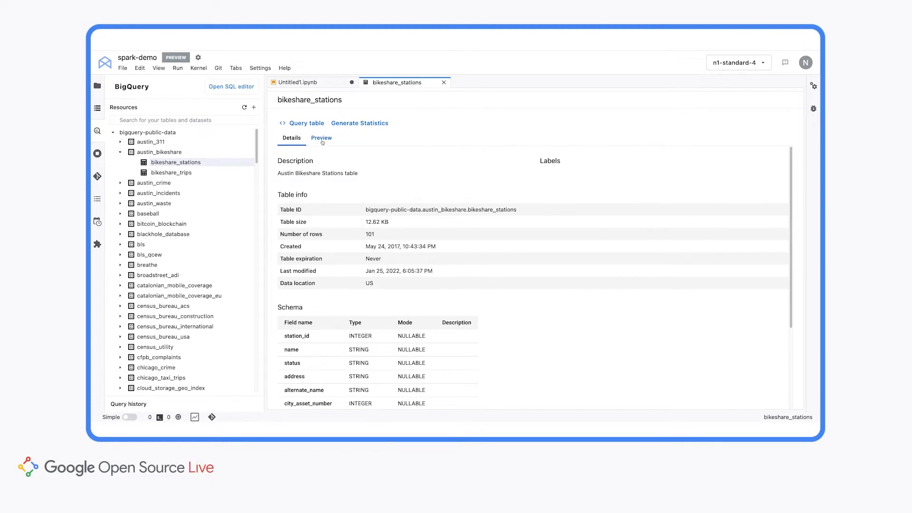
left_click(321, 138)
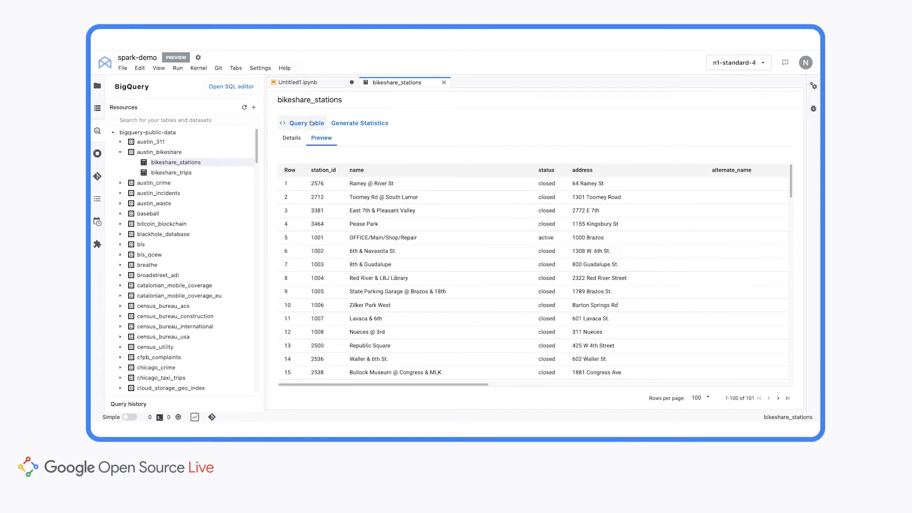
Run a SELECT * query on bikeshare_stations and copy its DataFrame code
left_click(306, 123)
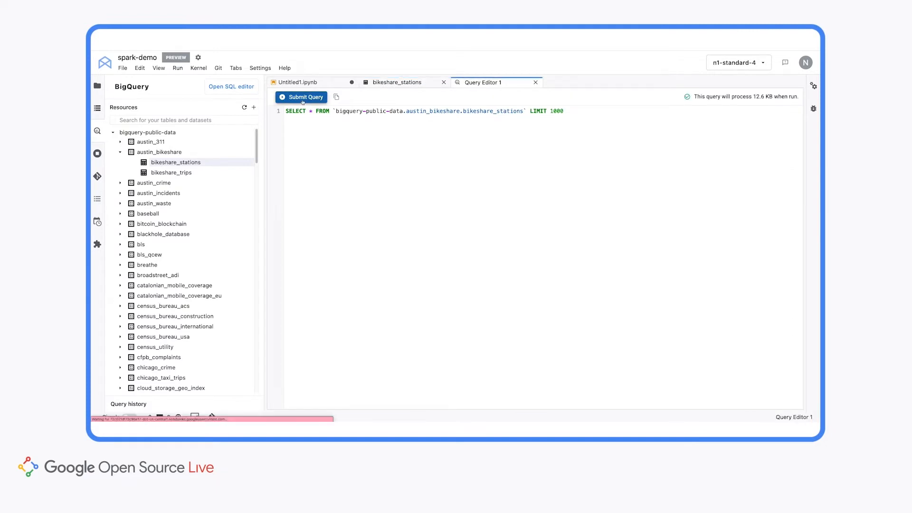
left_click(301, 97)
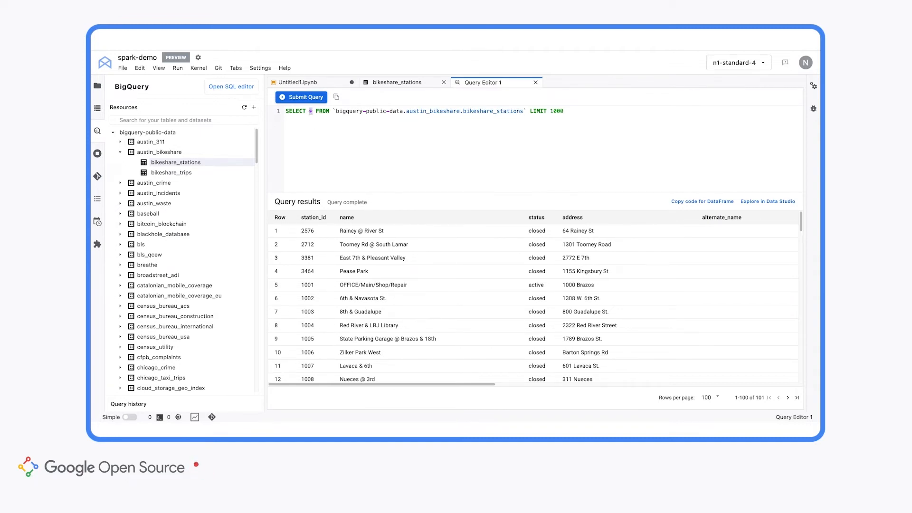
type("foo")
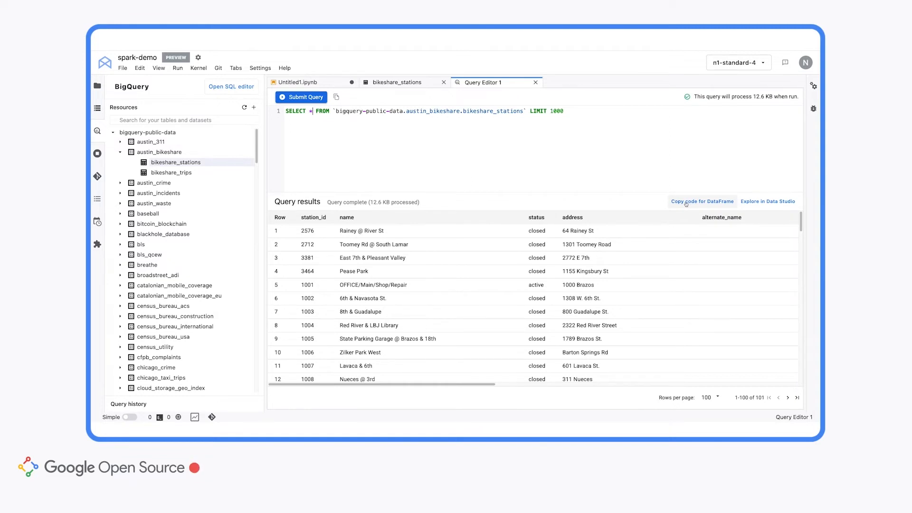
left_click(701, 201)
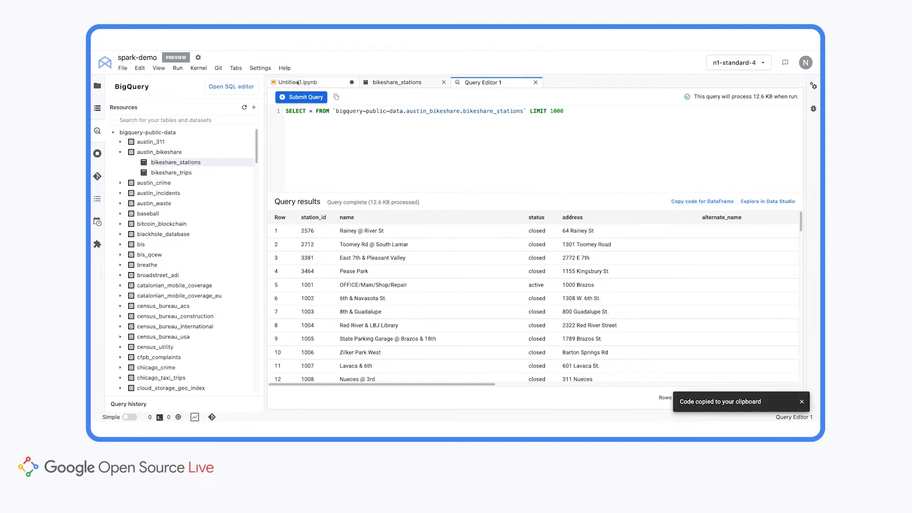
In Untitled1.ipynb, run the pasted BigQuery code and display df
left_click(298, 83)
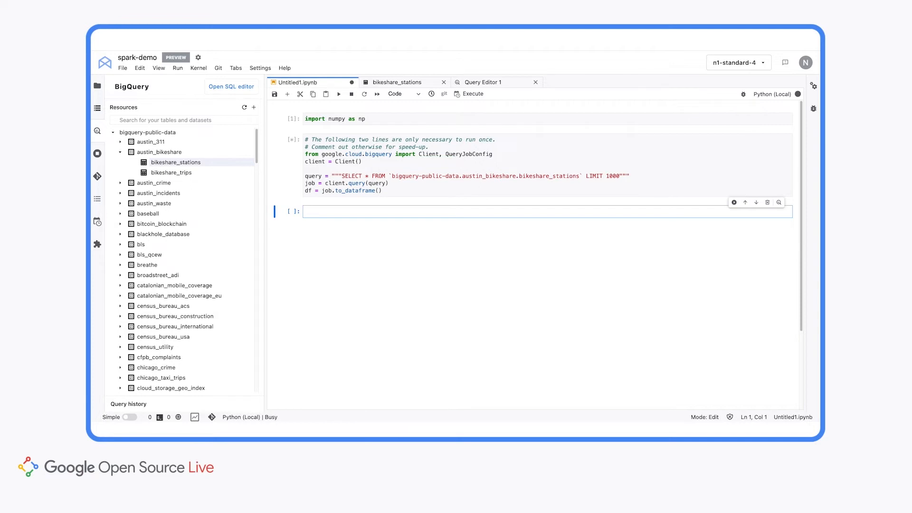
type("df")
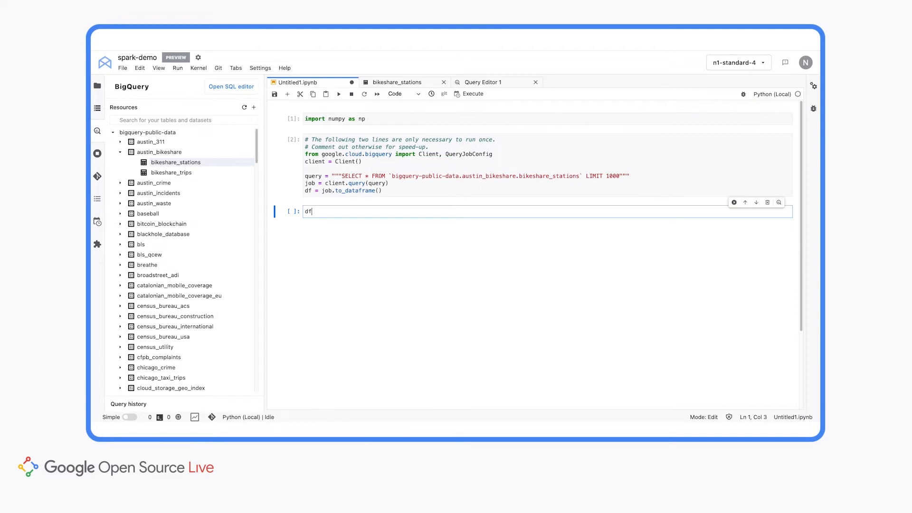
key("shift+enter")
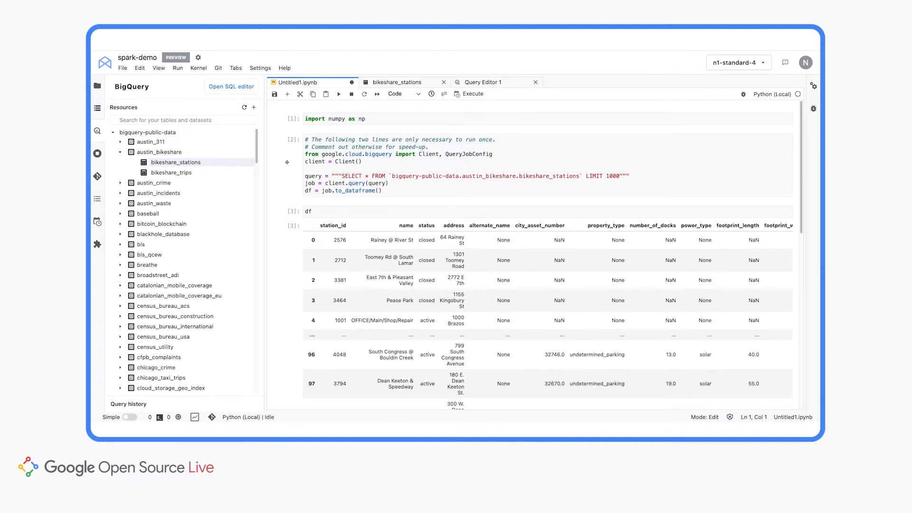
mouse_move(678, 68)
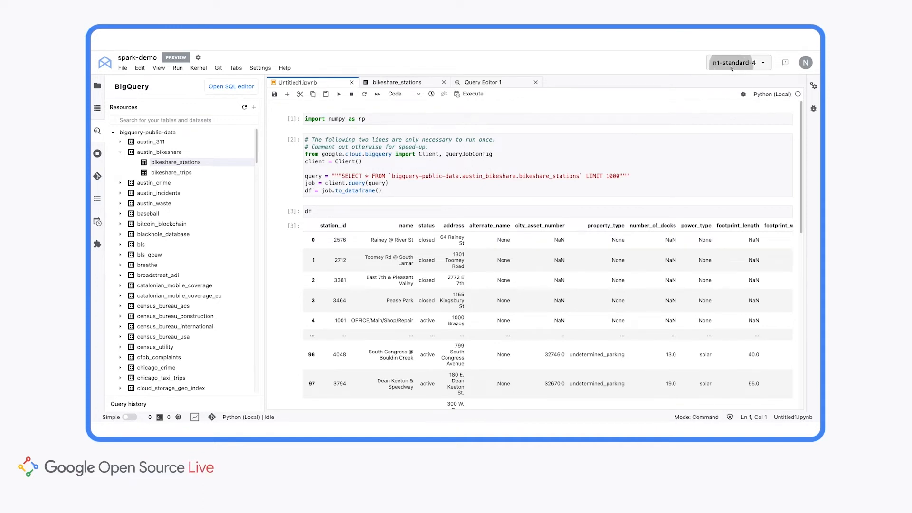
Browse the N1 machine types in hardware settings and cancel without changes
left_click(738, 62)
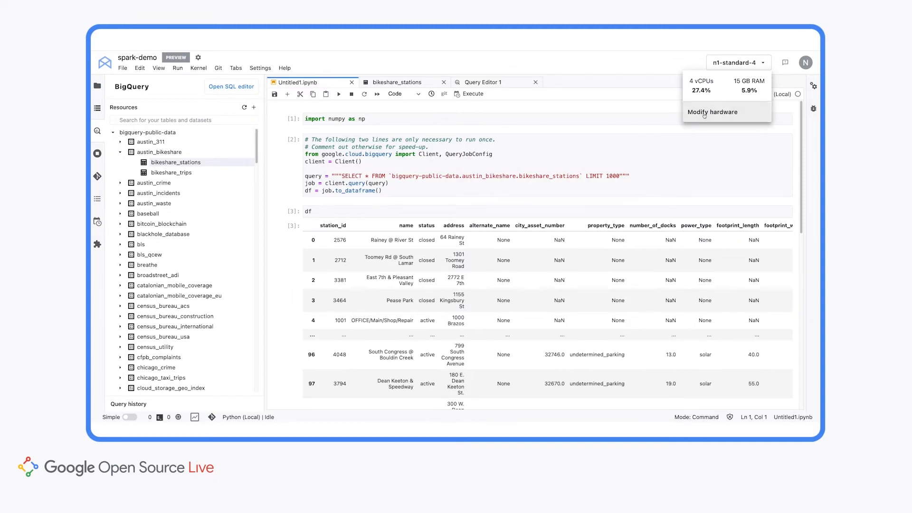
left_click(712, 111)
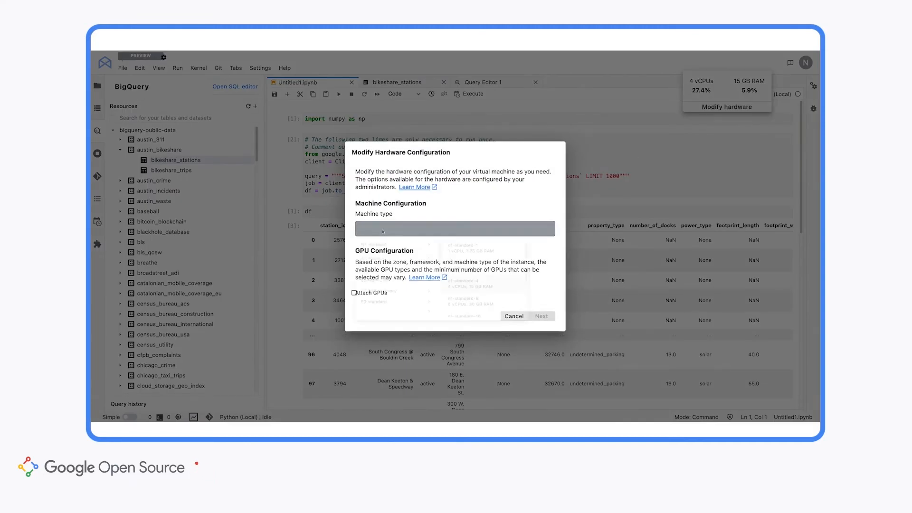
left_click(455, 228)
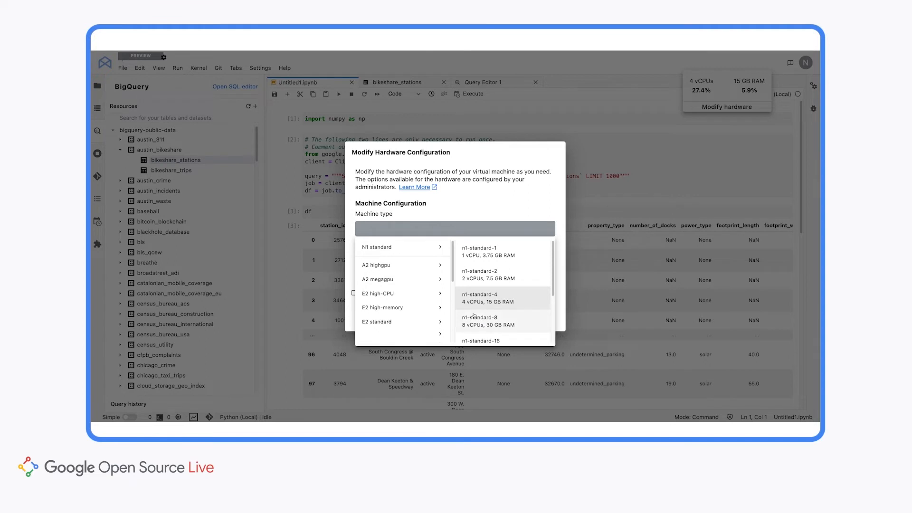
scroll("down", 3)
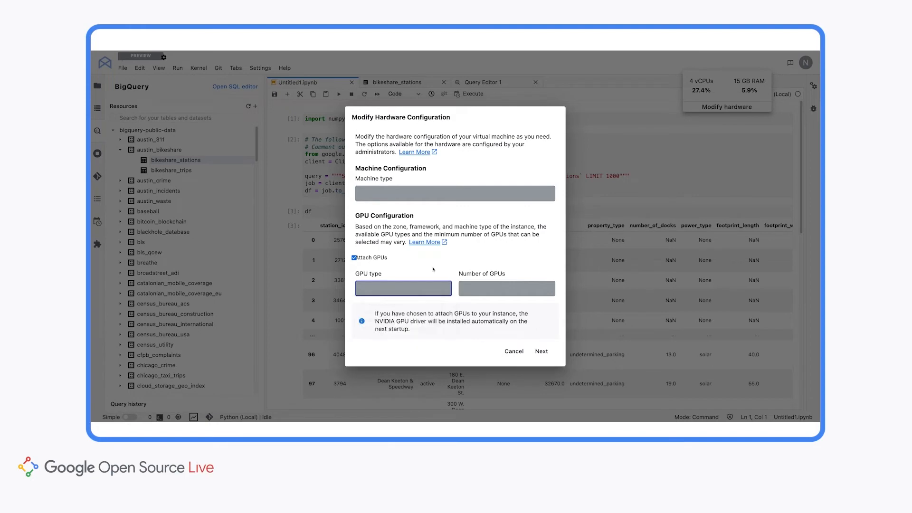
left_click(513, 350)
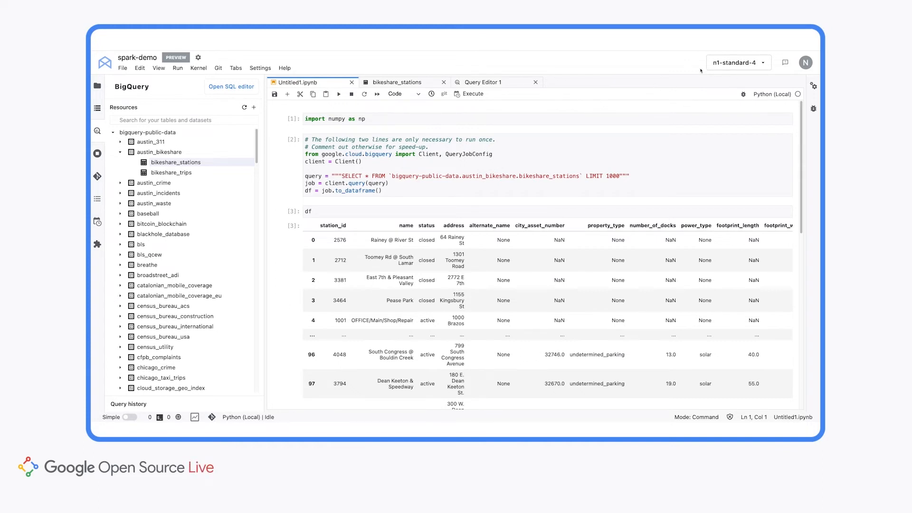
mouse_move(713, 80)
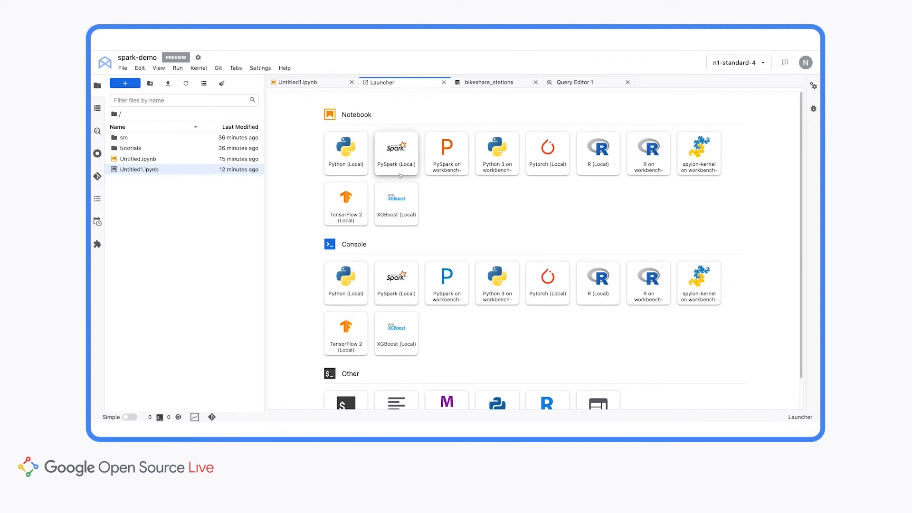
left_click(396, 149)
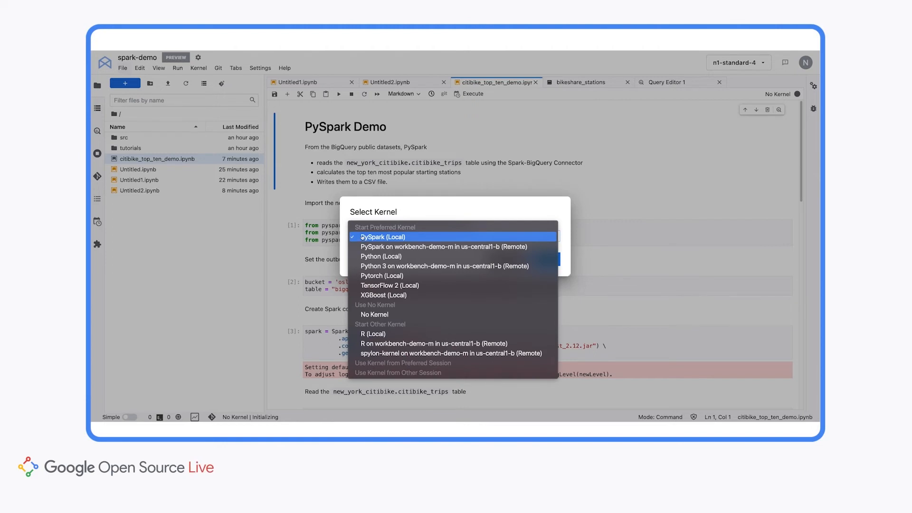
mouse_move(444, 246)
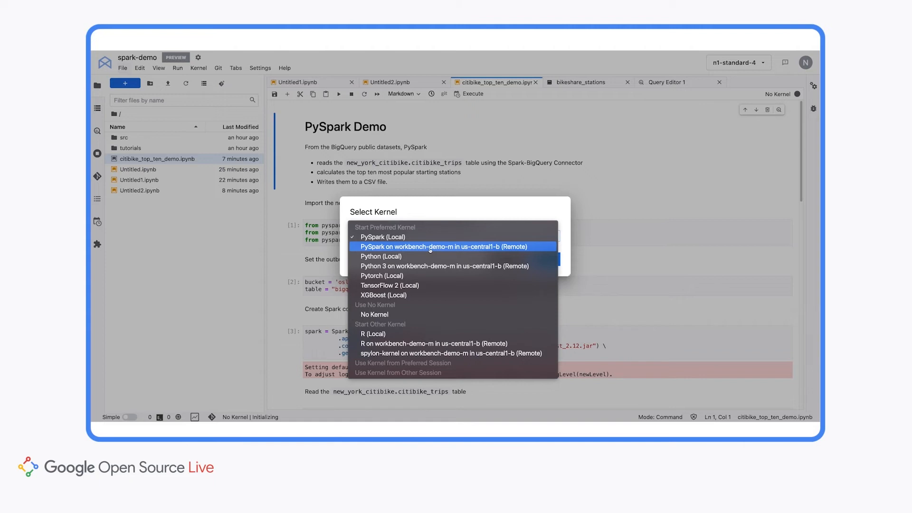
mouse_move(382, 276)
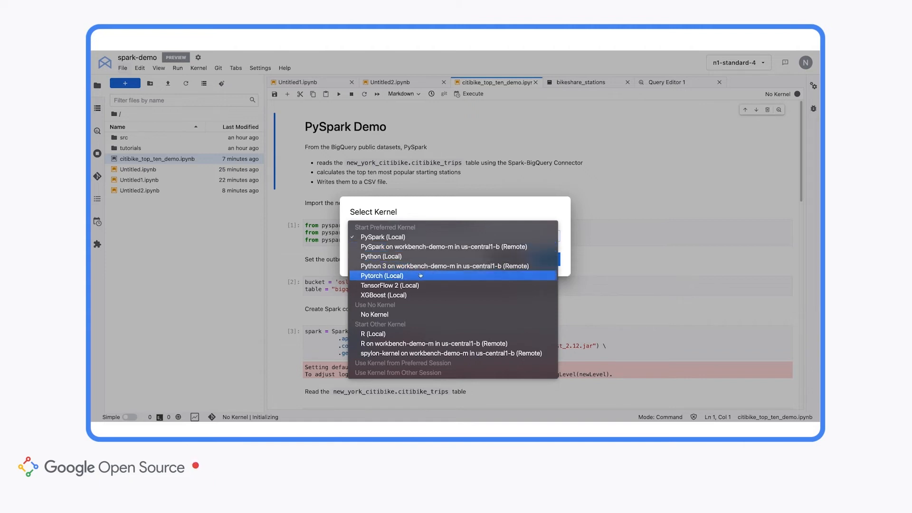
mouse_move(422, 266)
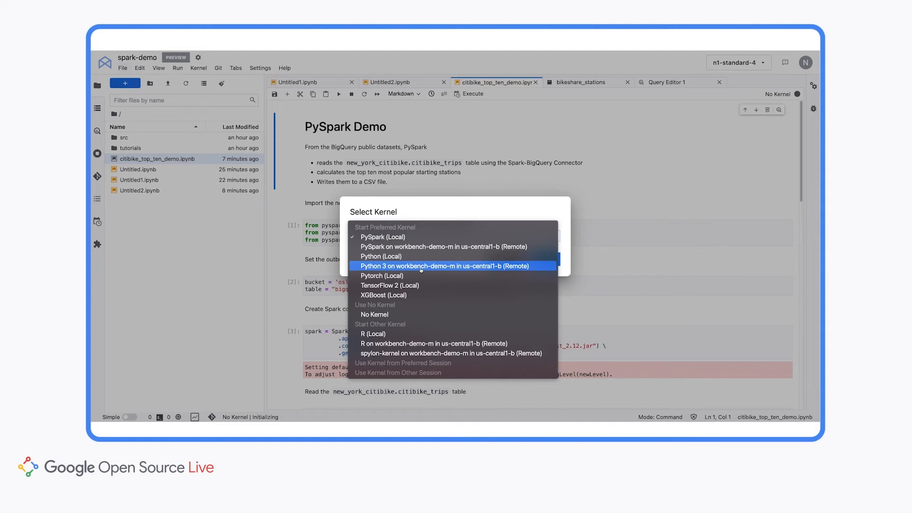
mouse_move(383, 295)
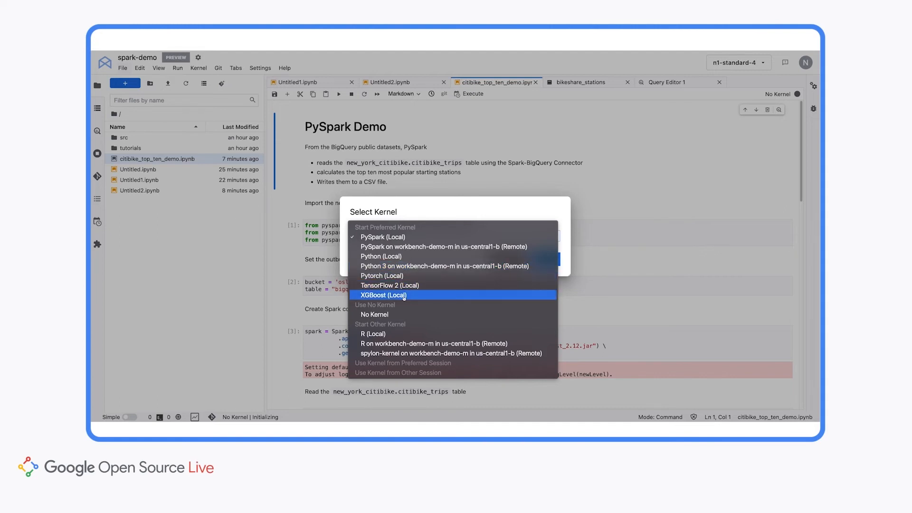
mouse_move(414, 295)
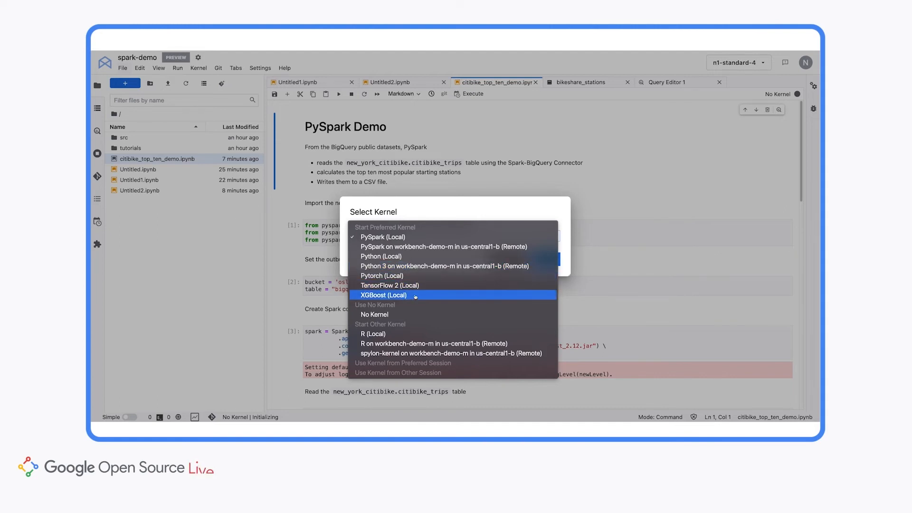
mouse_move(445, 266)
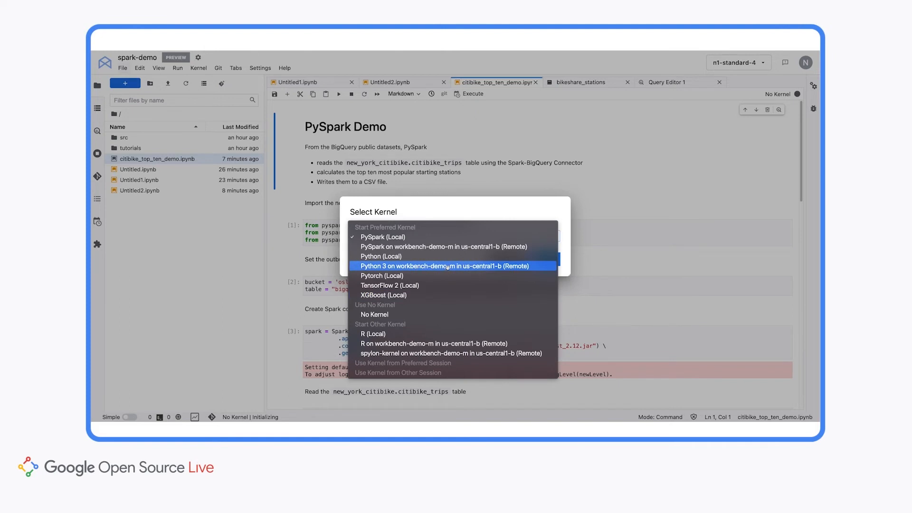
Select the 'Python 3 on workbench-demo-m in us-central1-b (Remote)' kernel for the citibike notebook
left_click(448, 265)
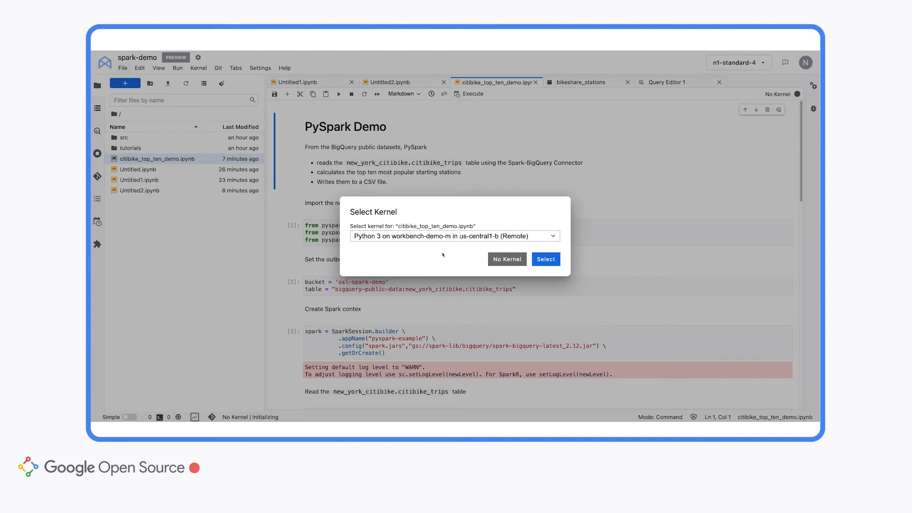
left_click(544, 258)
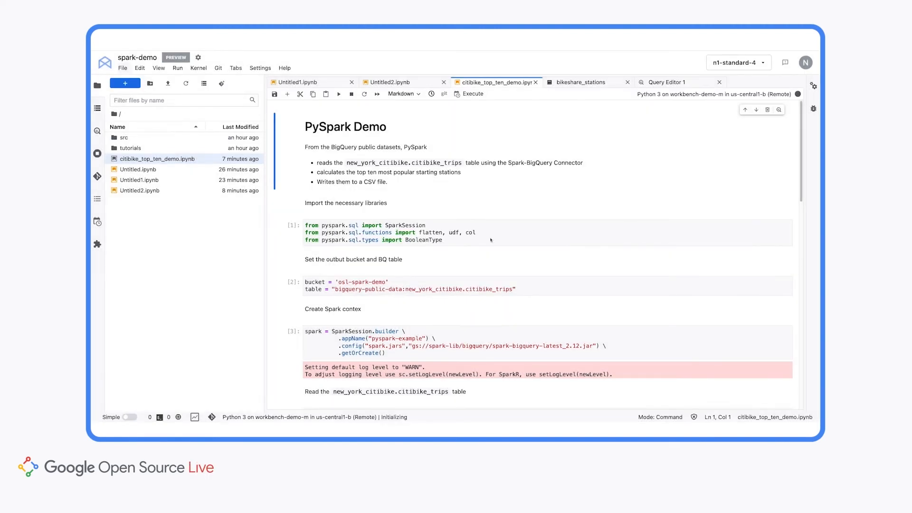
mouse_move(482, 185)
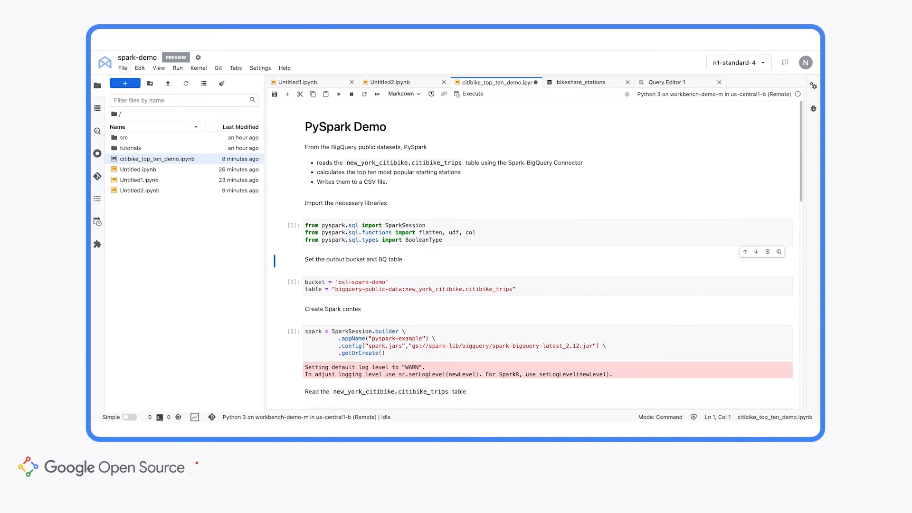
Run the Spark session cell and the citibike trips table reading cell on the remote kernel
scroll("down", 3)
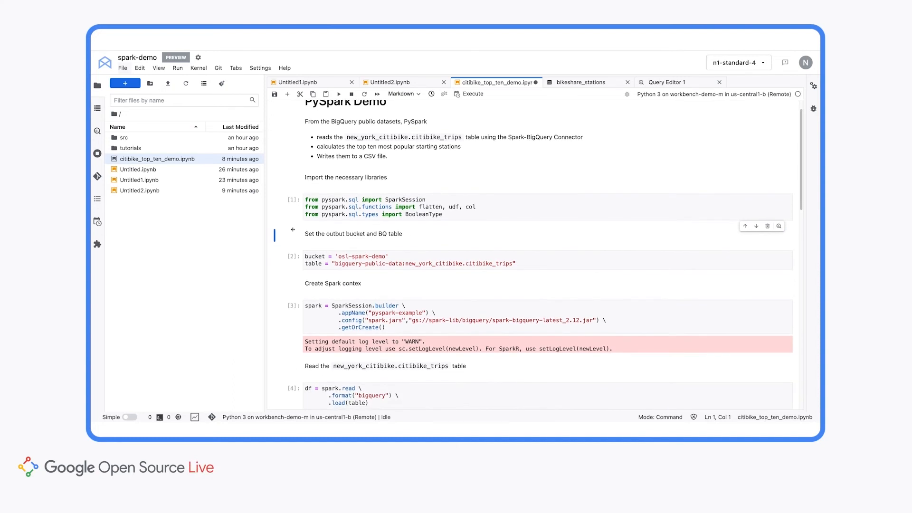
scroll("down", 3)
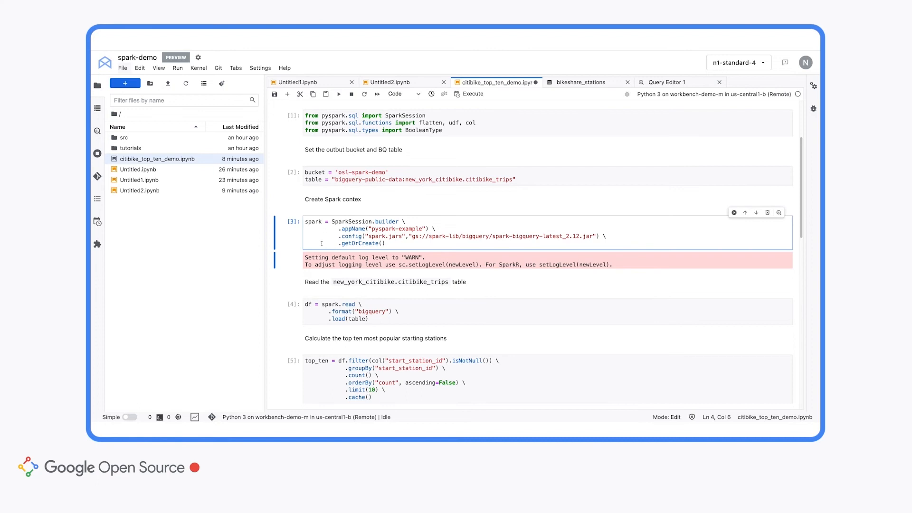
left_click(339, 94)
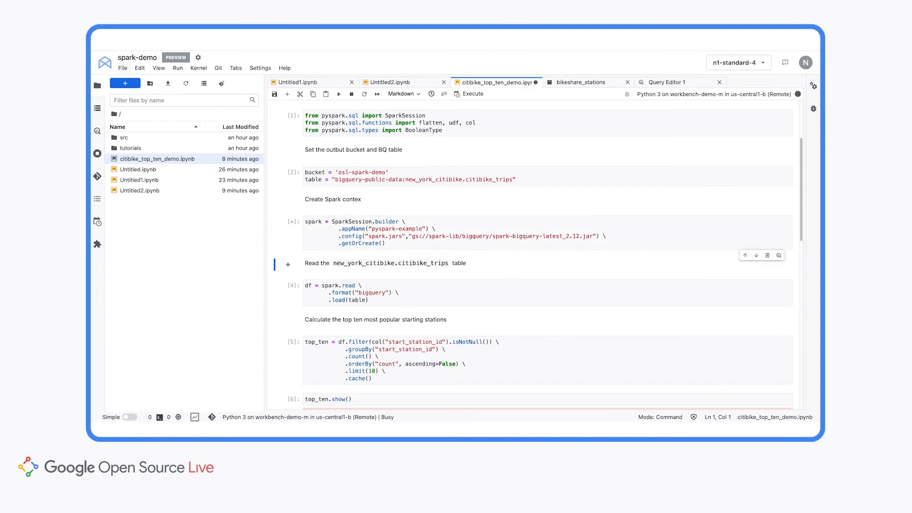
scroll("down", 3)
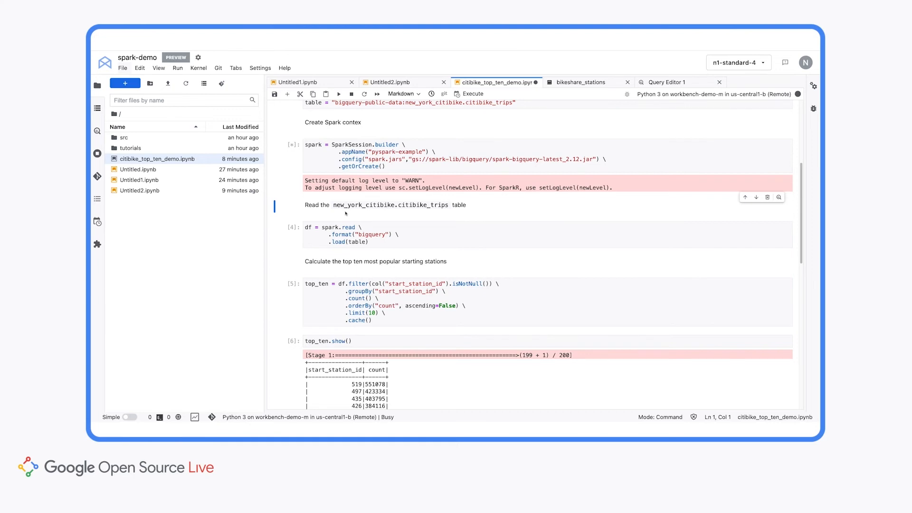
left_click(343, 208)
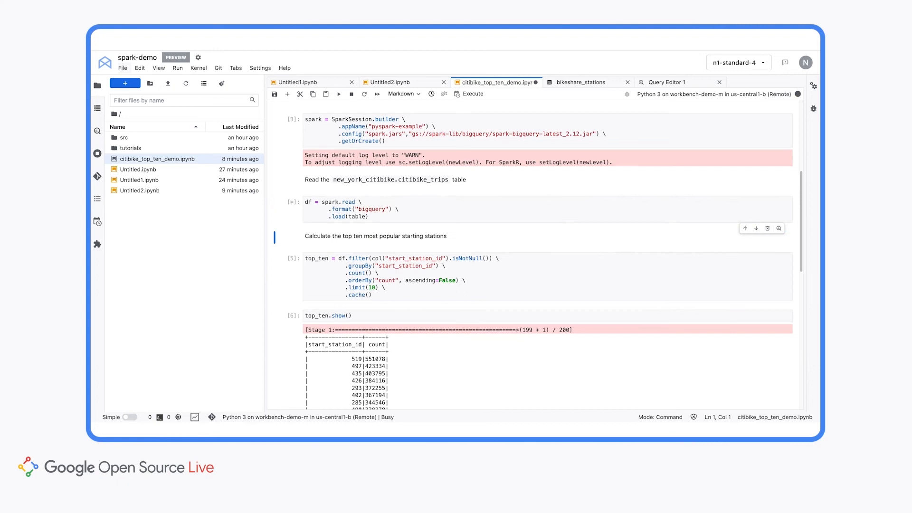
scroll("down", 3)
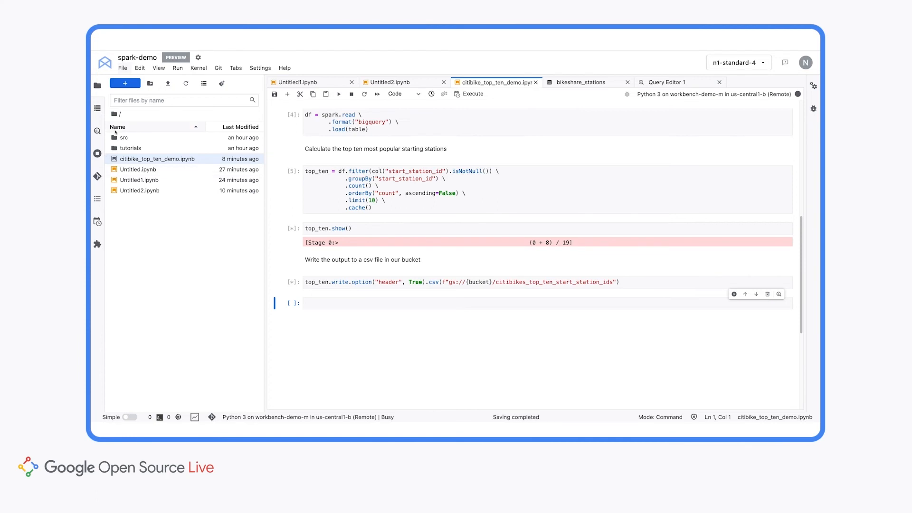
mouse_move(96, 110)
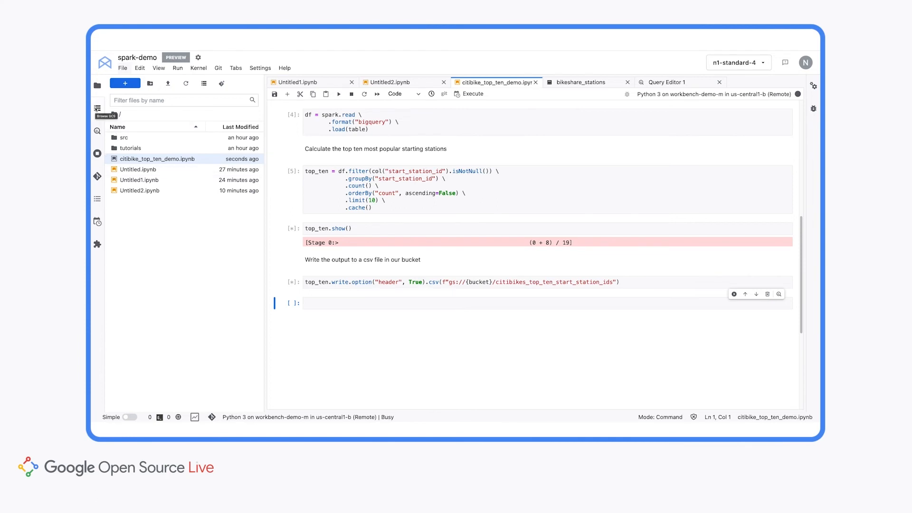
Open the part-00000 CSV in citibikes_top_ten_start_station_ids from GCS, then return to the notebook
left_click(97, 109)
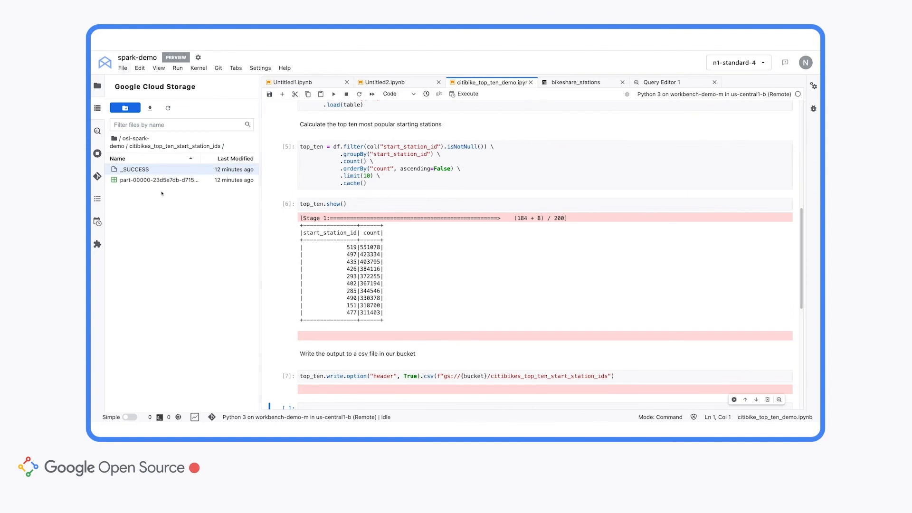
double_click(160, 179)
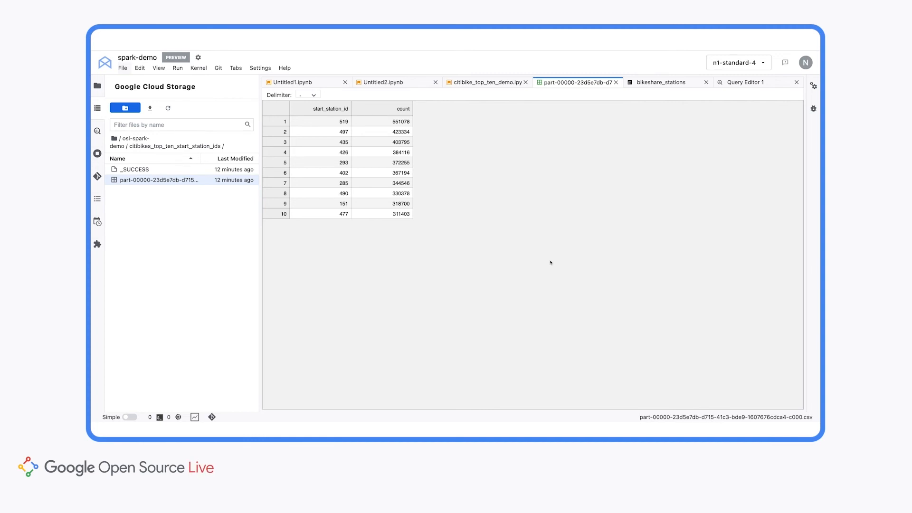
left_click(487, 82)
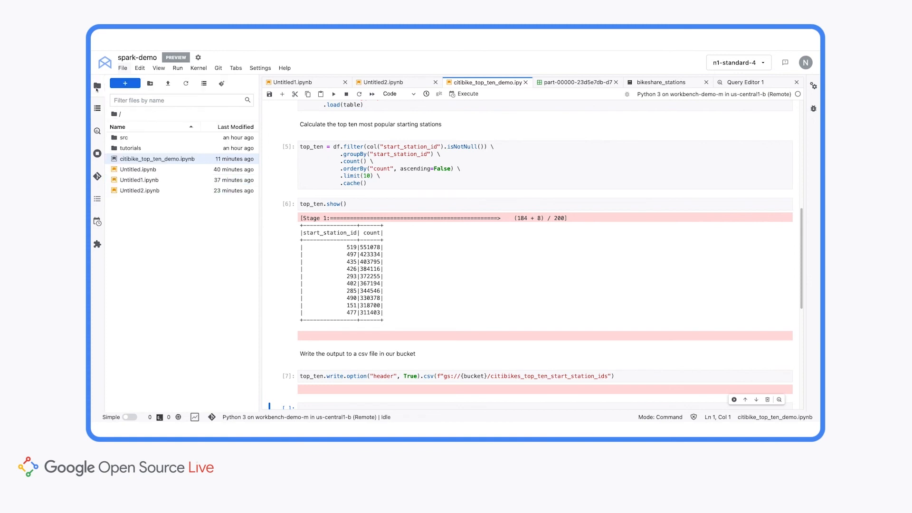
Start a Terminal from a new Launcher and focus its shell prompt
left_click(124, 82)
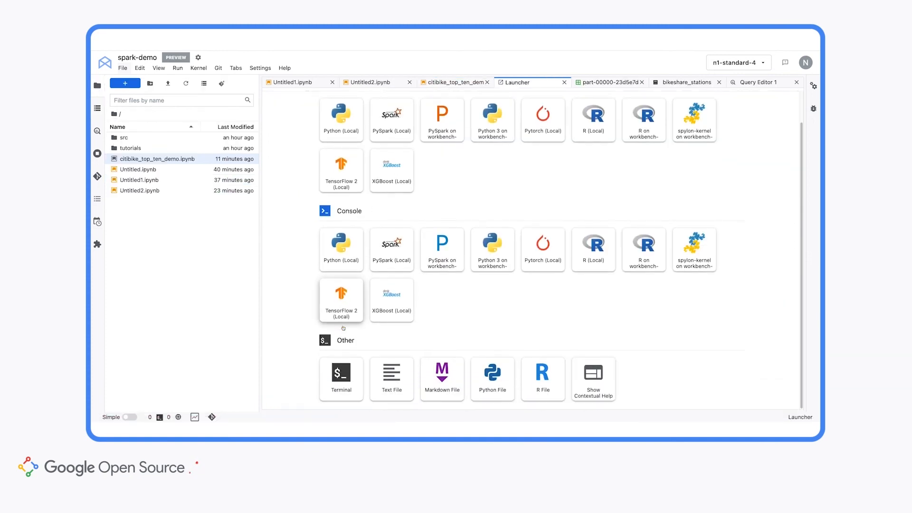
left_click(341, 378)
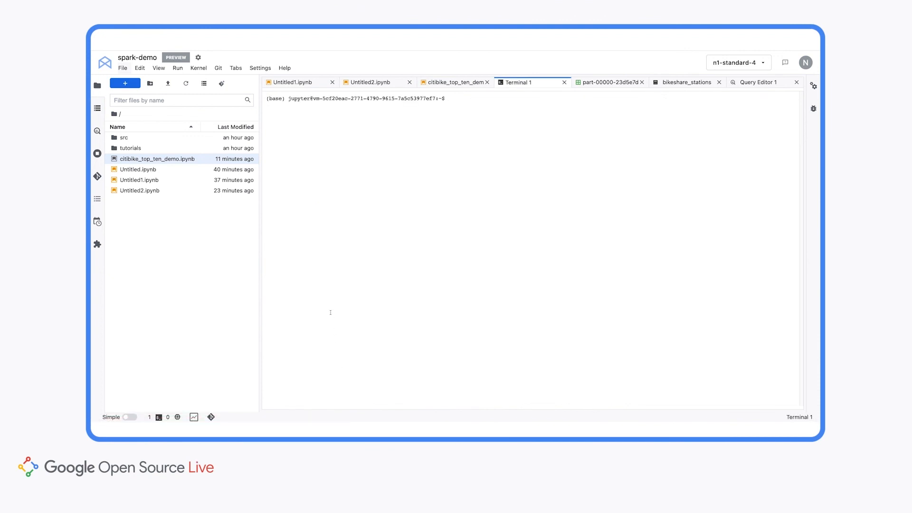
left_click(454, 98)
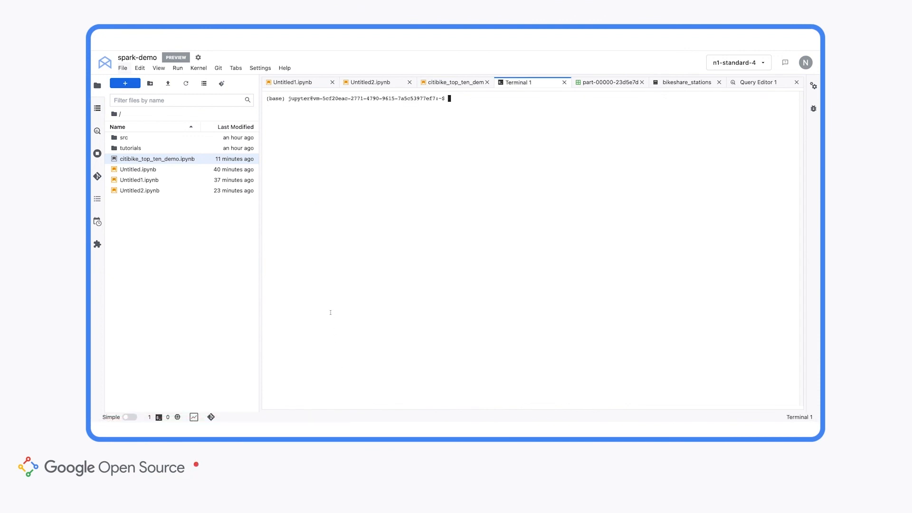